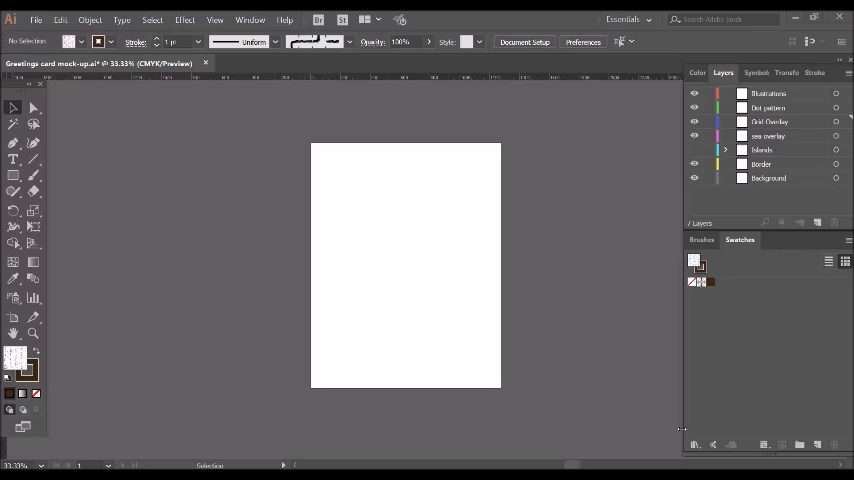
Step: Choose a Parchment image from the Backgrounds folder via File > Place and confirm
click(44, 18)
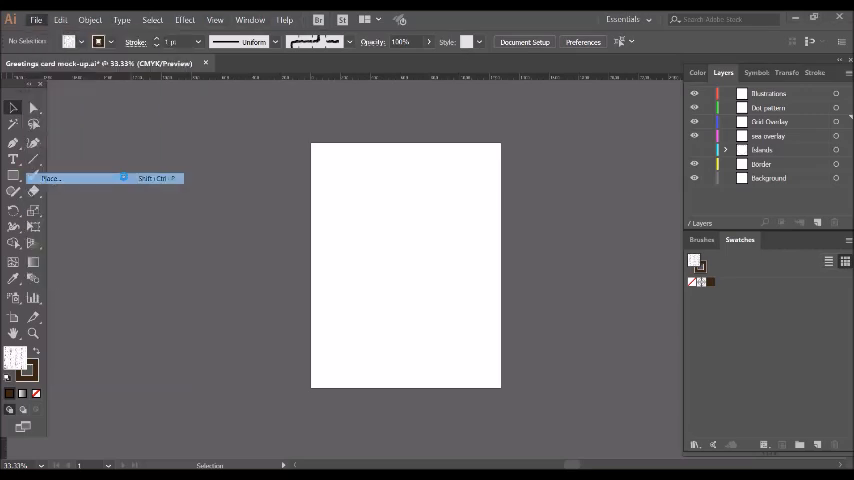
click(70, 178)
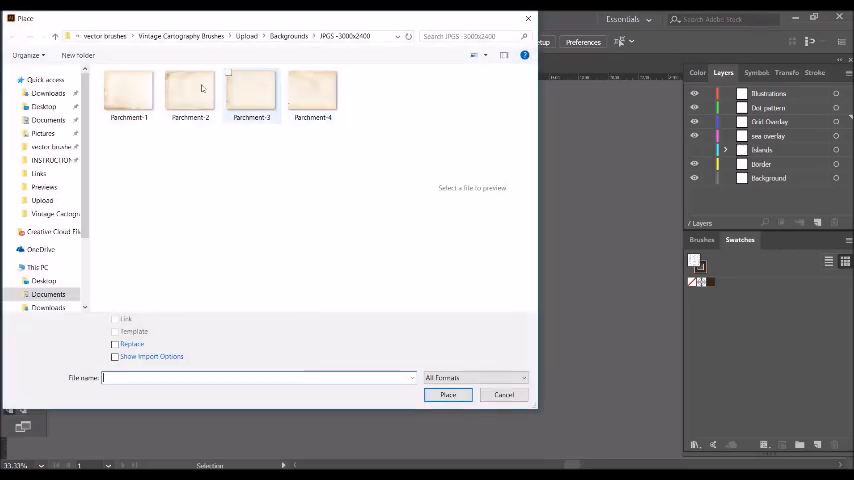
mouse_move(256, 96)
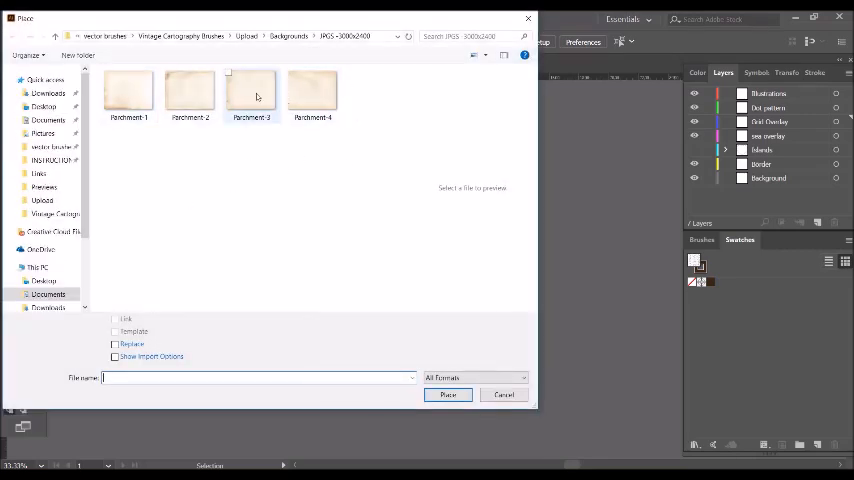
click(256, 88)
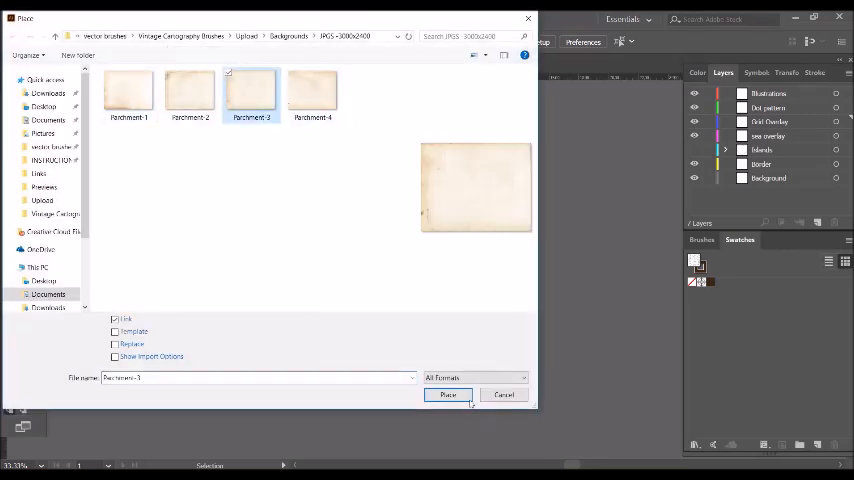
click(448, 396)
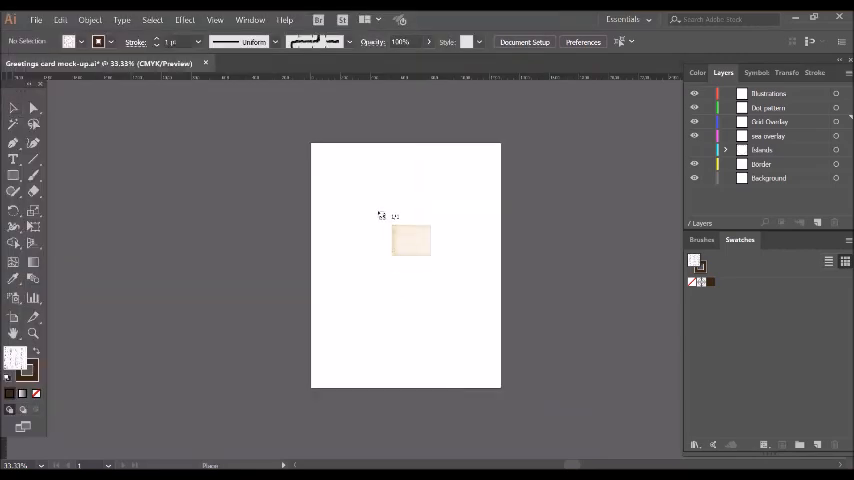
Step: Place the parchment texture by dragging it across the card page
drag(412, 240, 342, 180)
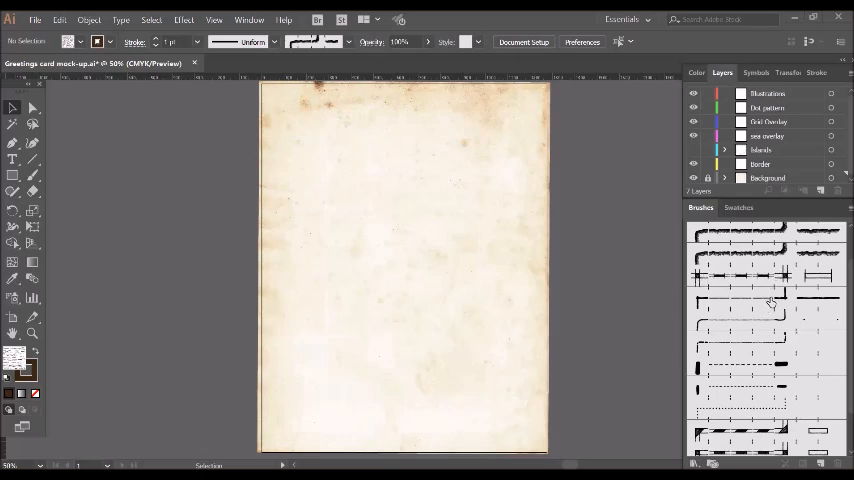
mouse_move(820, 308)
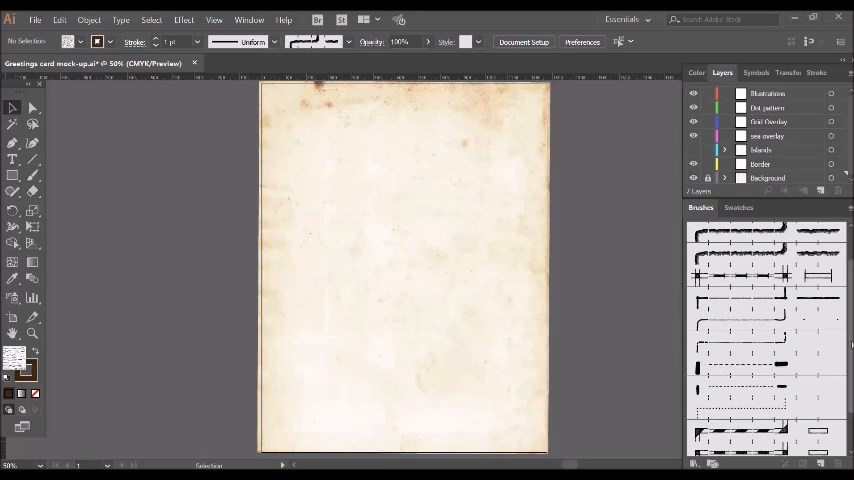
Step: On the Border layer, draw an inset rectangle and give it the striped border brush
scroll(down, 3)
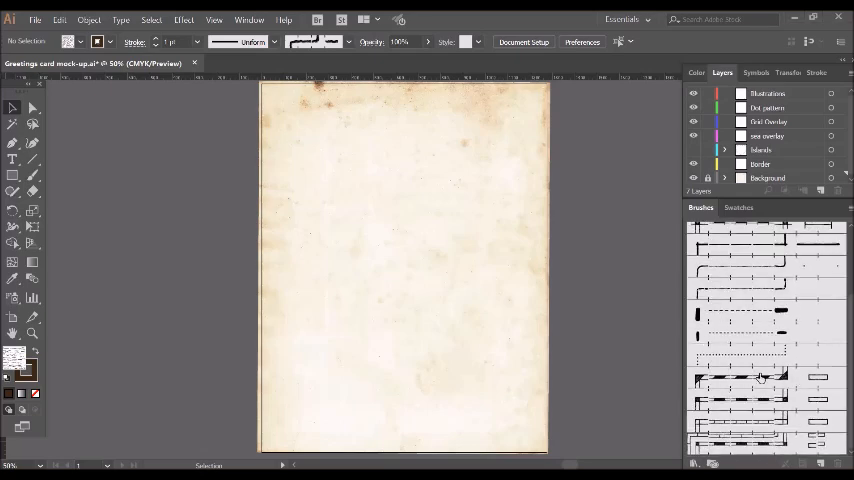
mouse_move(758, 380)
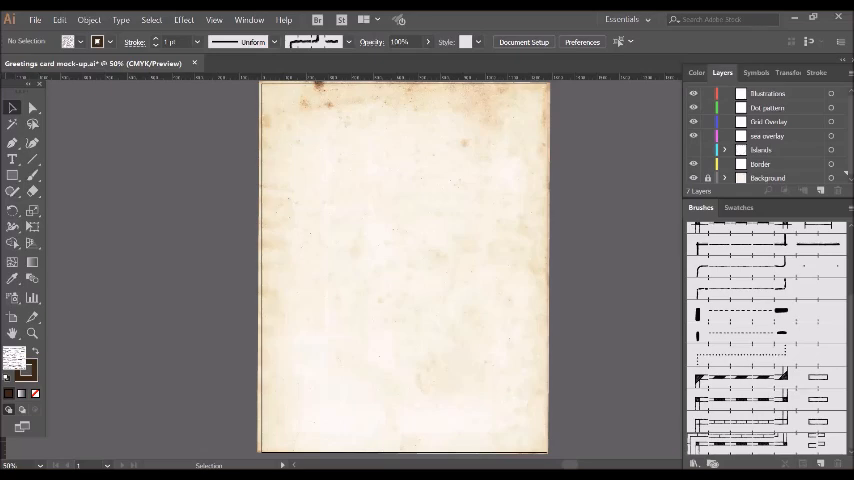
click(764, 164)
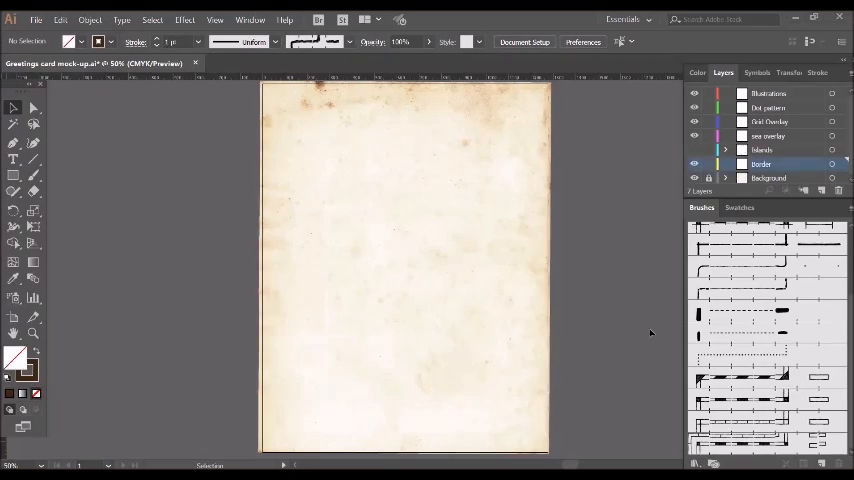
mouse_move(654, 332)
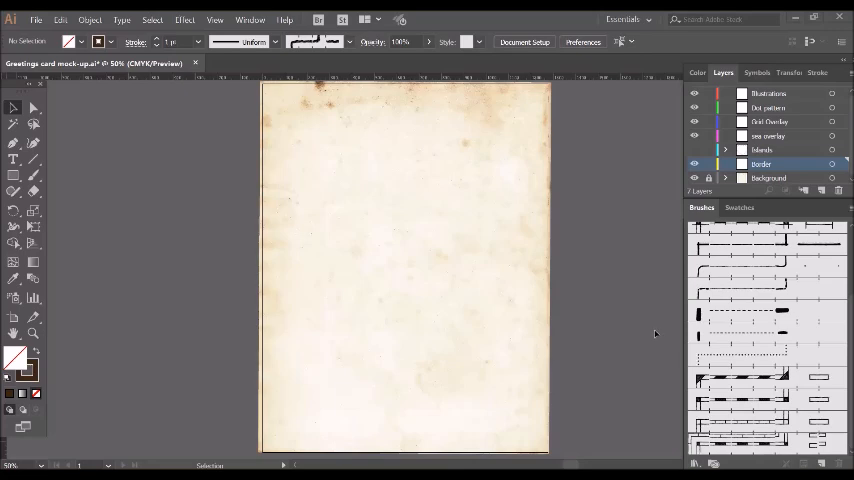
mouse_move(120, 200)
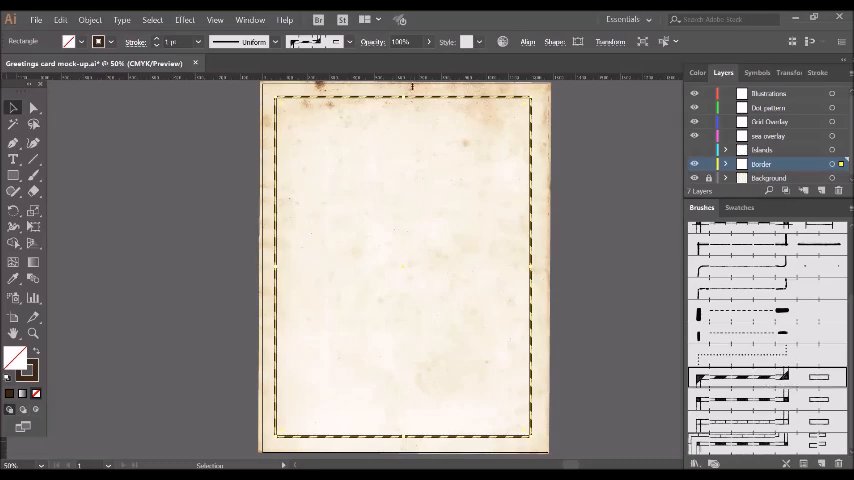
mouse_move(170, 42)
text(1.5)
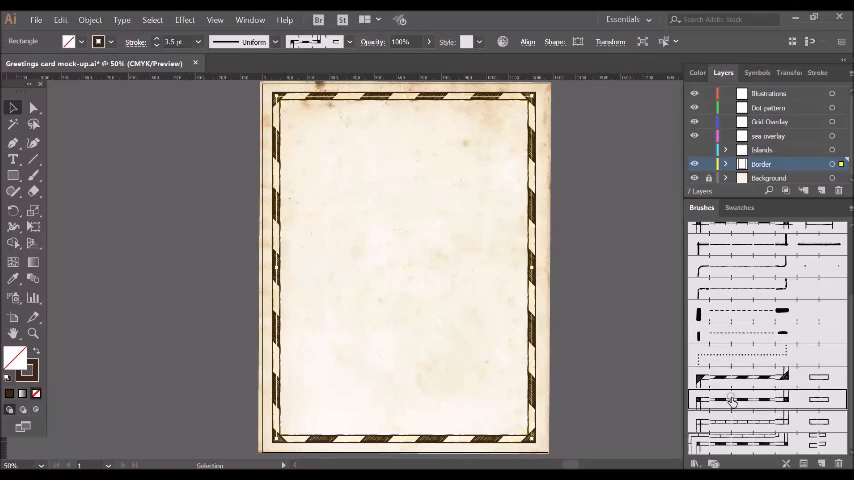
click(736, 430)
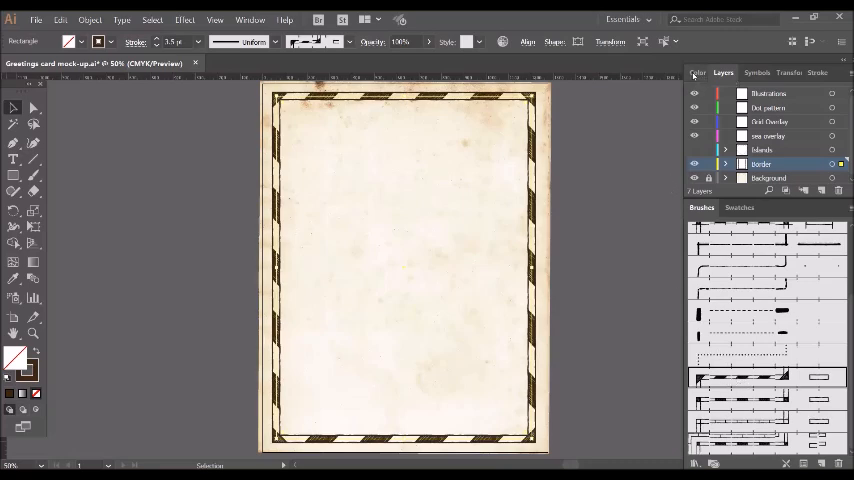
click(700, 72)
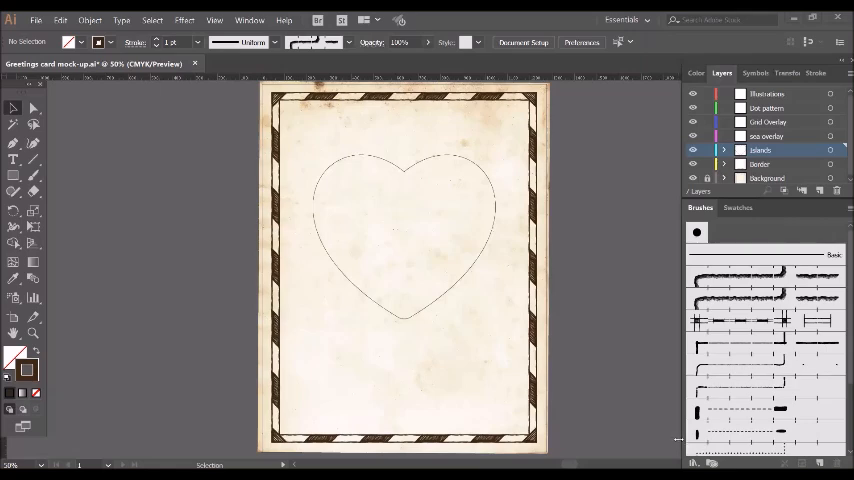
mouse_move(492, 236)
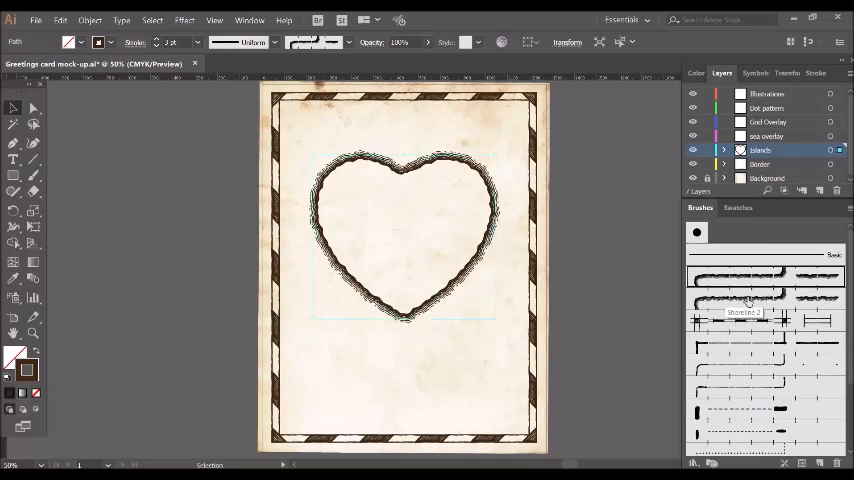
mouse_move(752, 302)
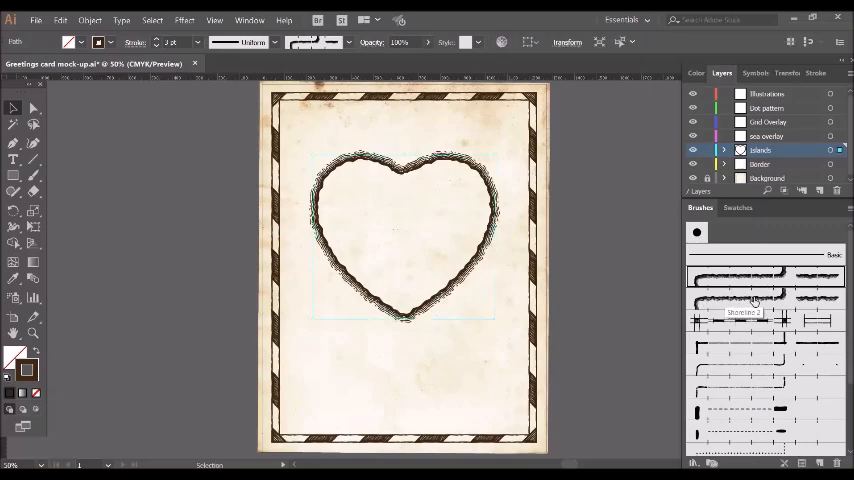
Step: Give the heart a heavier, rougher coastline brush stroke, then deselect it
click(750, 300)
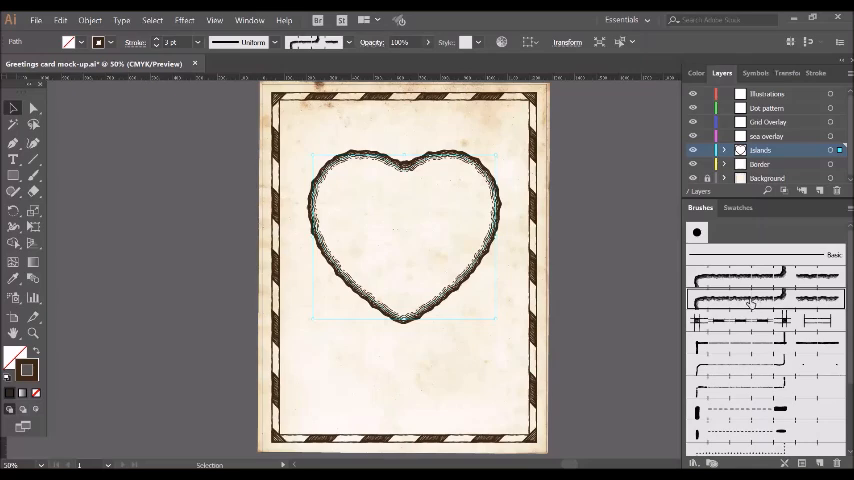
mouse_move(752, 300)
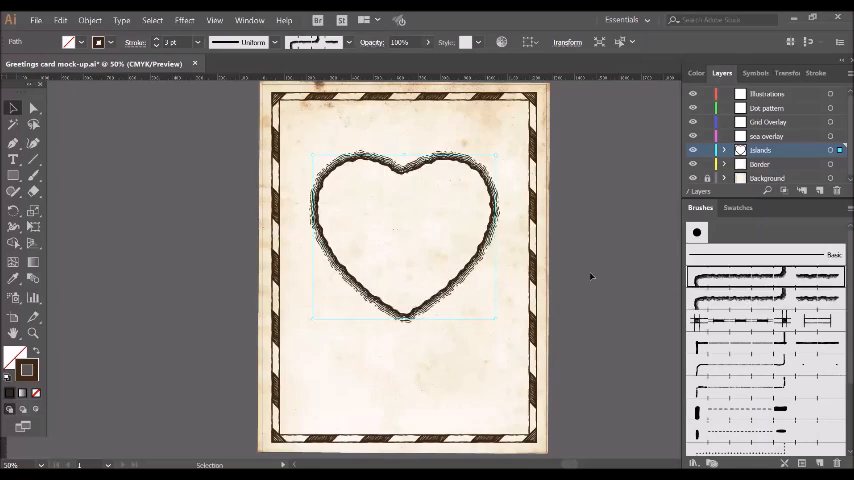
click(590, 276)
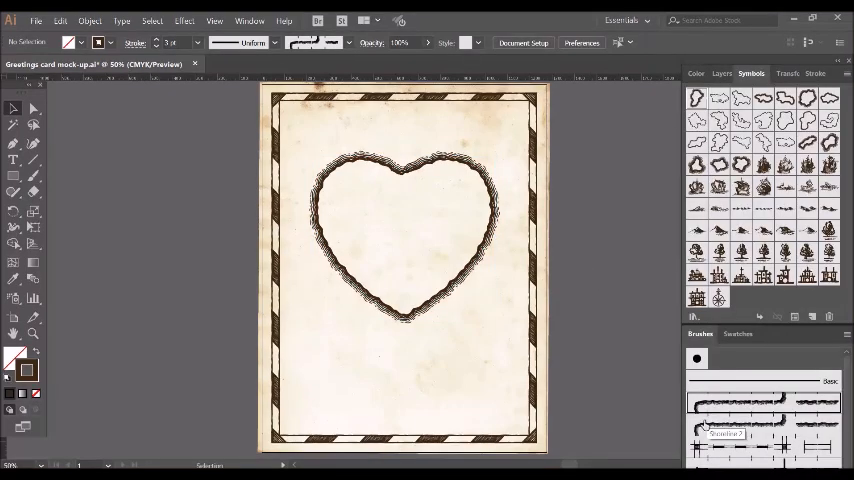
mouse_move(730, 420)
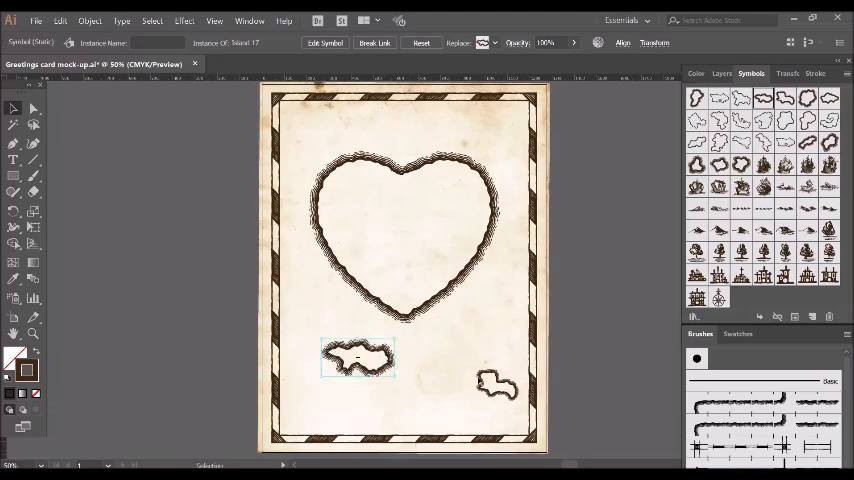
Step: Move the second small island closer to the first below the heart
drag(496, 384, 444, 398)
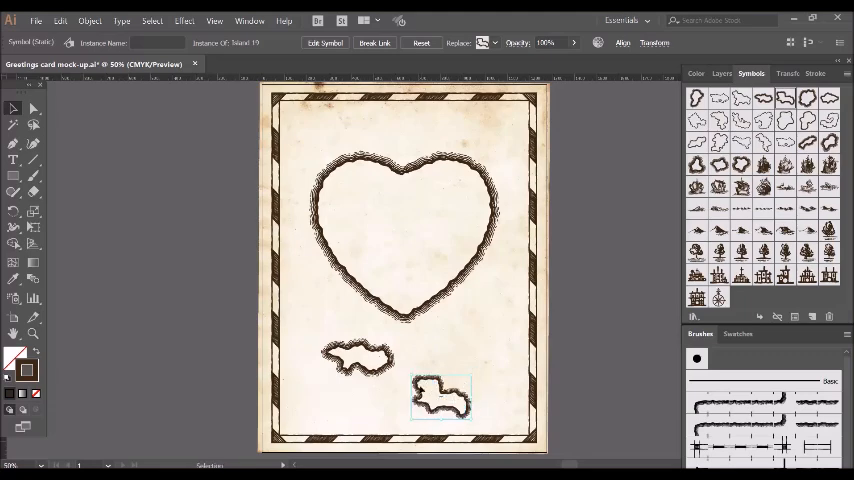
mouse_move(404, 360)
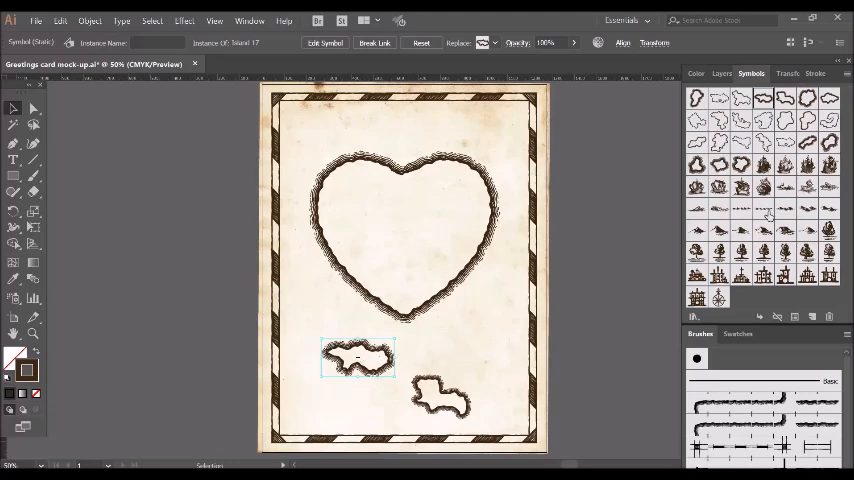
mouse_move(784, 100)
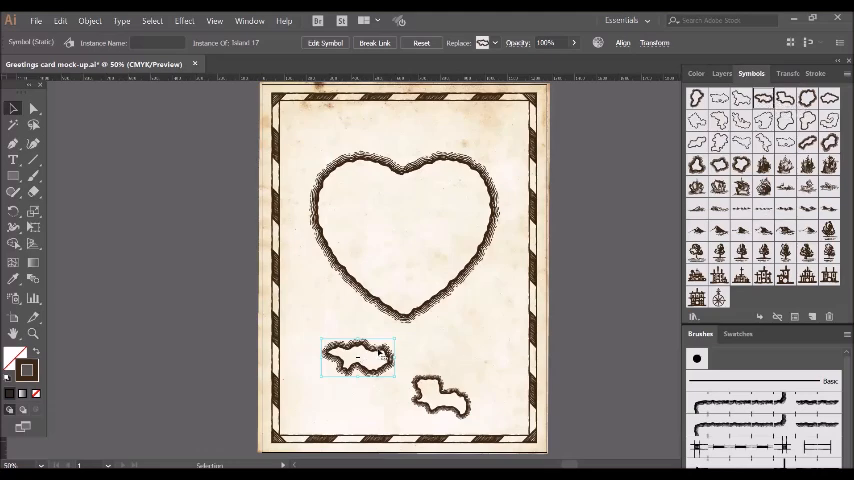
Step: Enter the island symbol's definition for editing and select its island shape
double_click(358, 358)
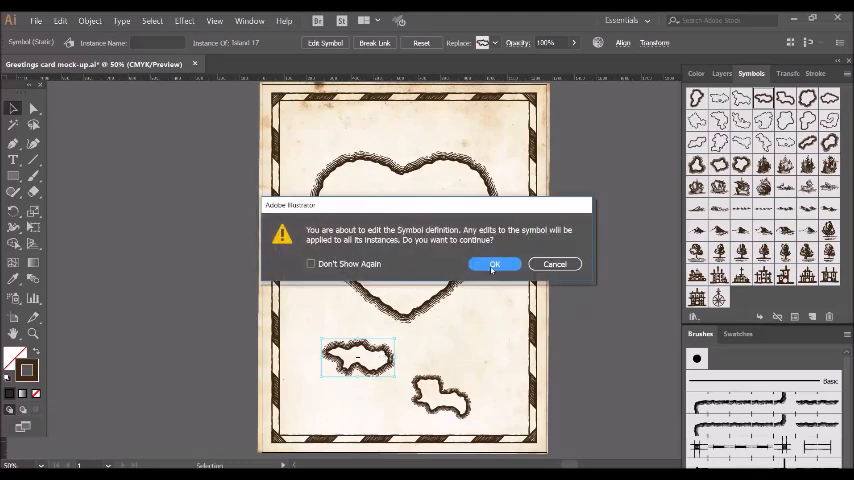
click(494, 264)
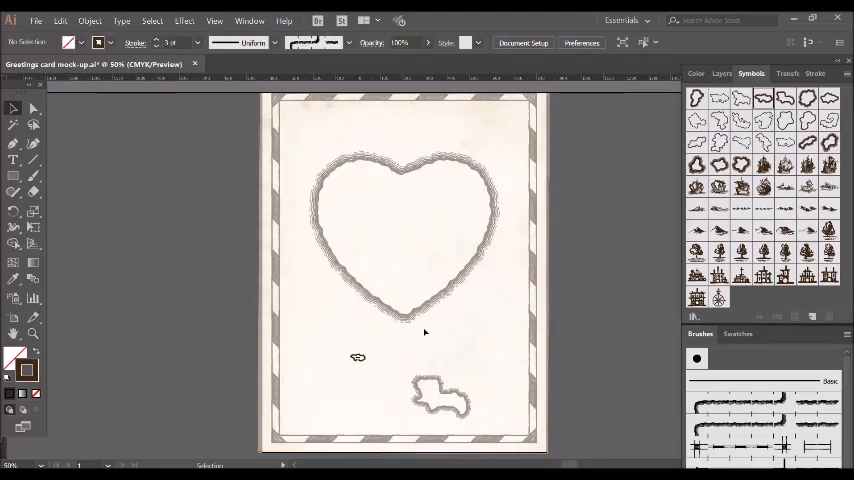
mouse_move(346, 348)
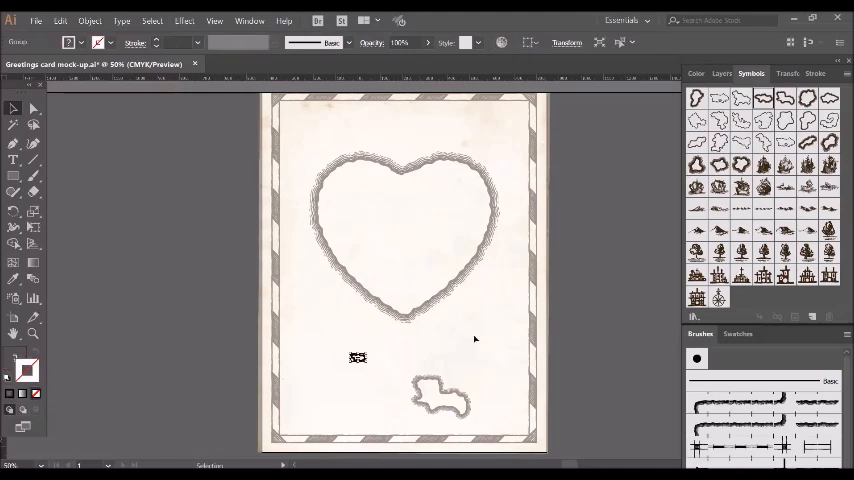
click(698, 72)
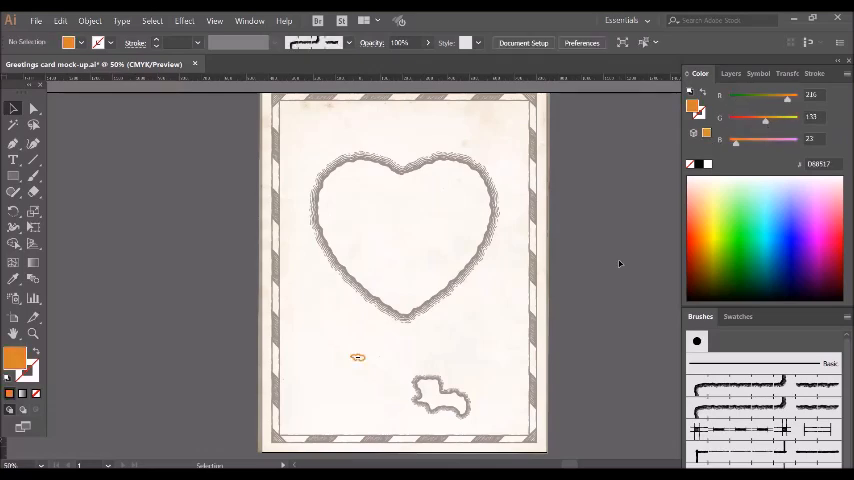
mouse_move(616, 264)
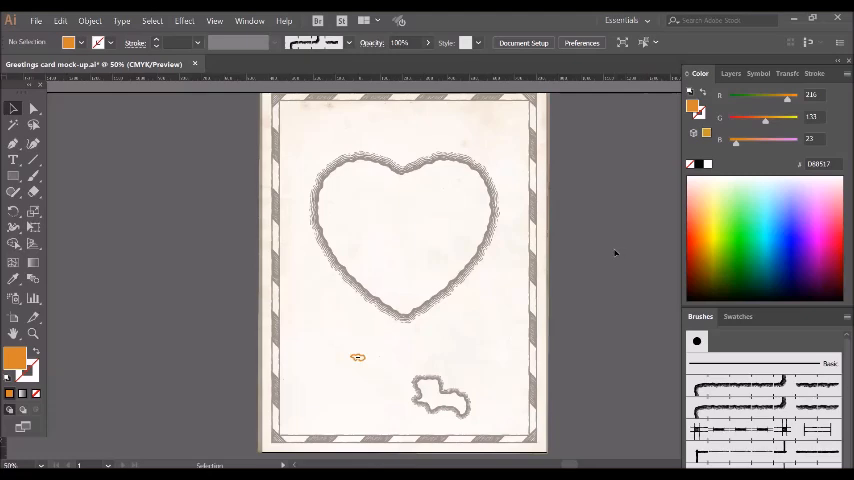
mouse_move(612, 252)
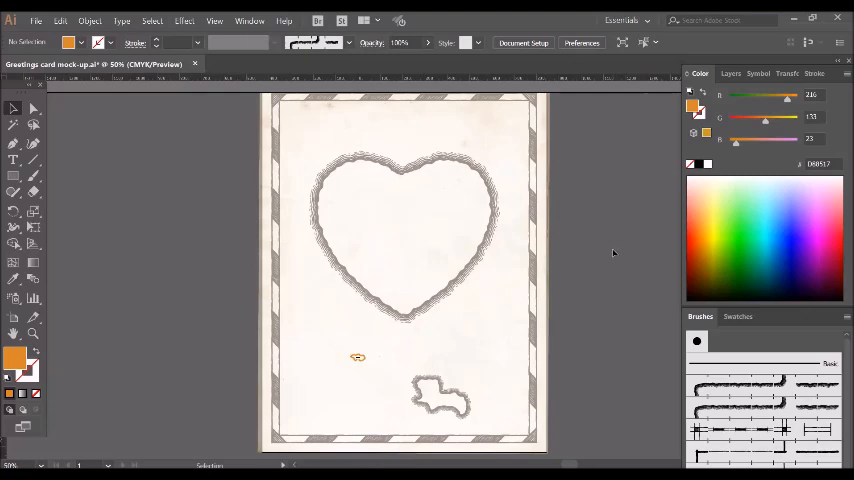
mouse_move(574, 228)
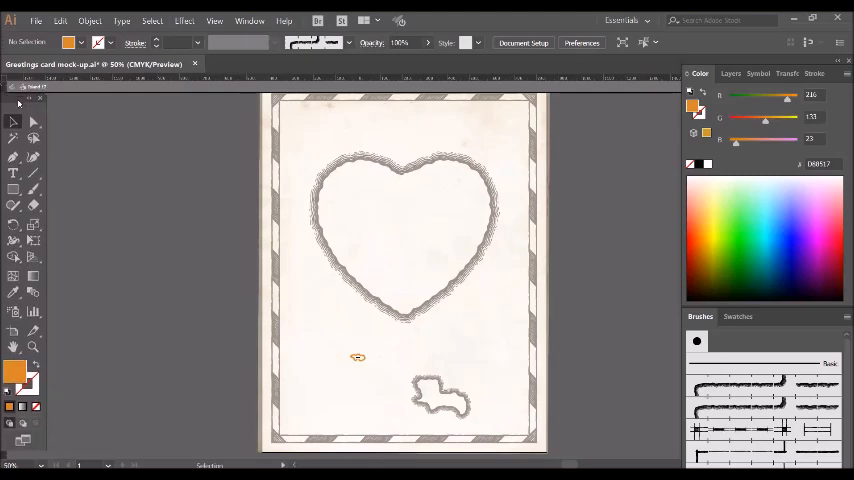
mouse_move(122, 122)
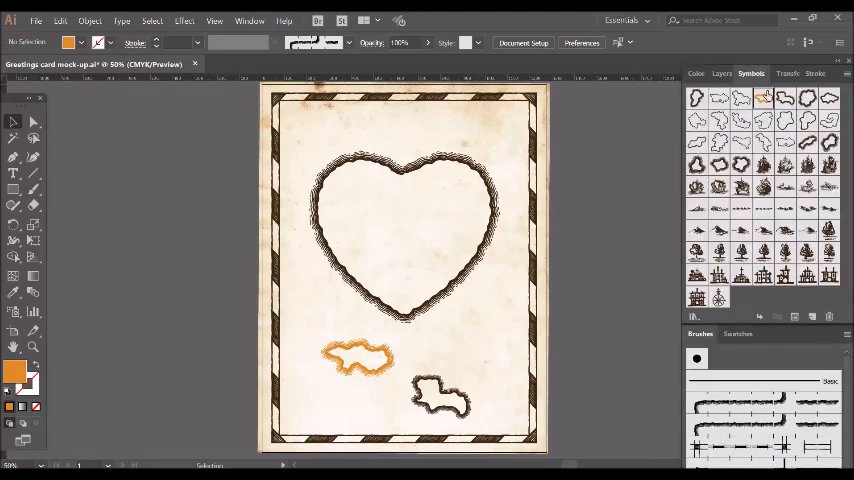
mouse_move(768, 102)
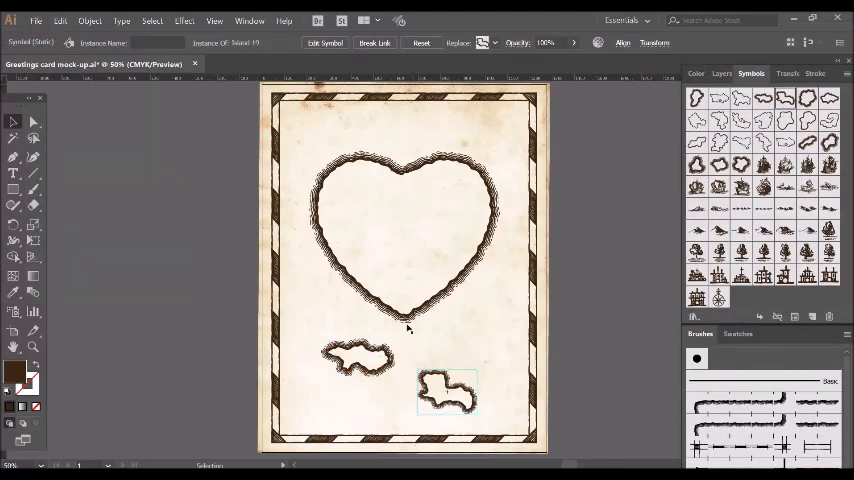
mouse_move(616, 270)
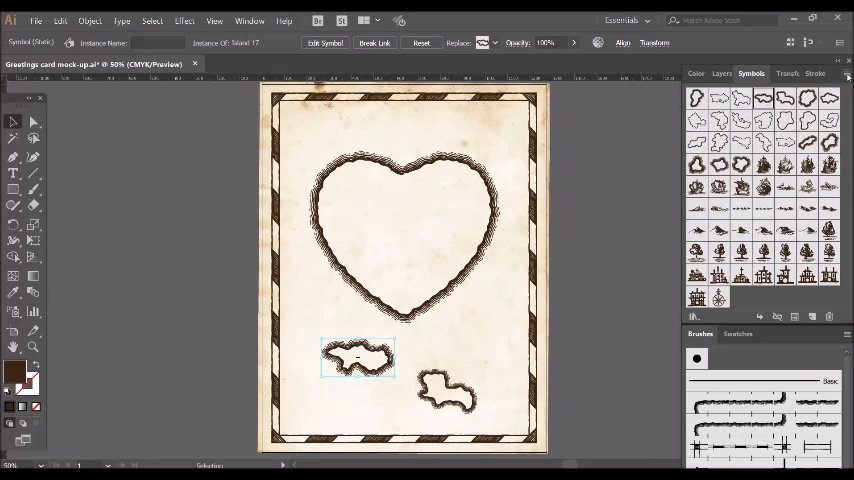
click(842, 72)
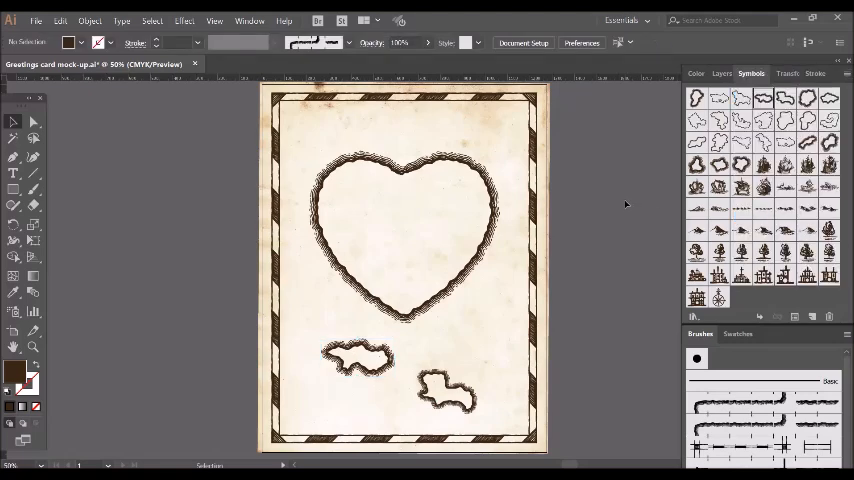
mouse_move(620, 204)
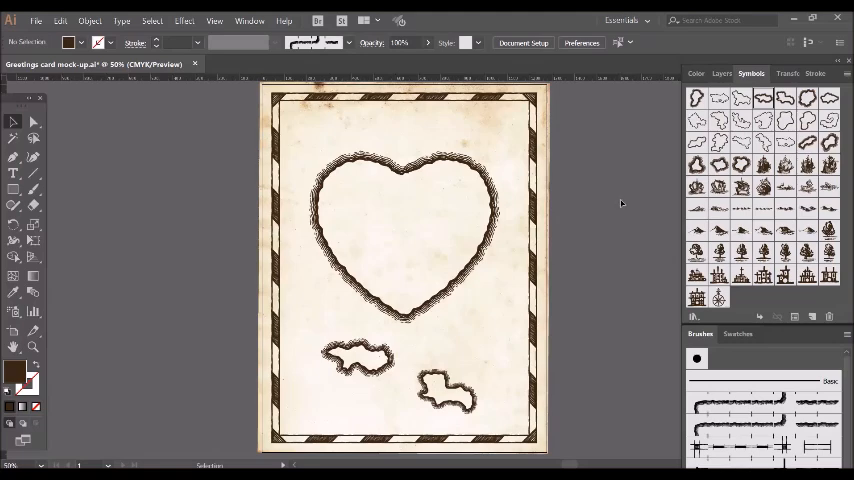
mouse_move(624, 194)
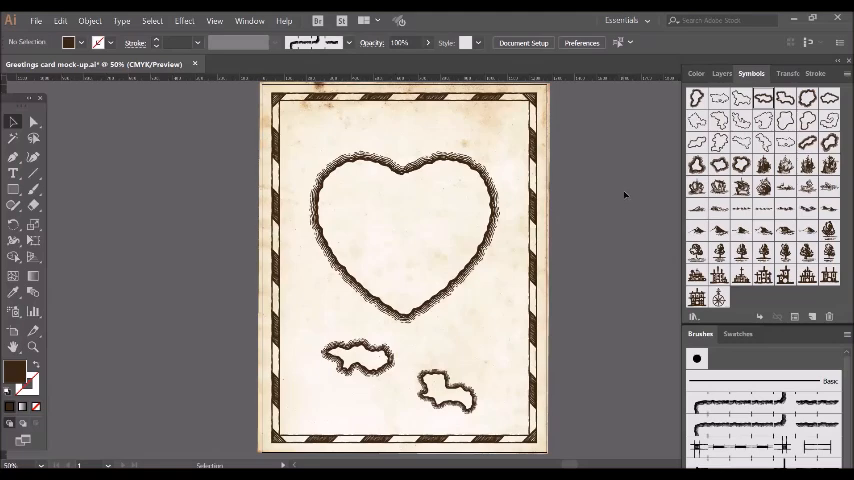
mouse_move(616, 196)
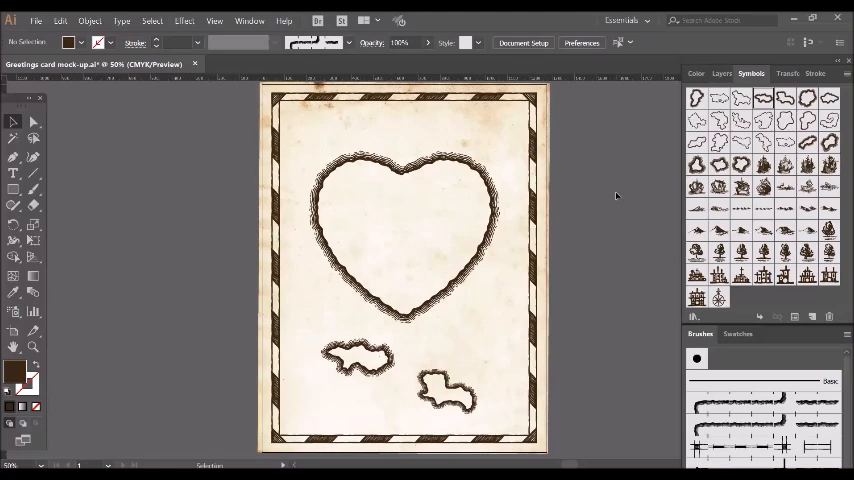
mouse_move(800, 396)
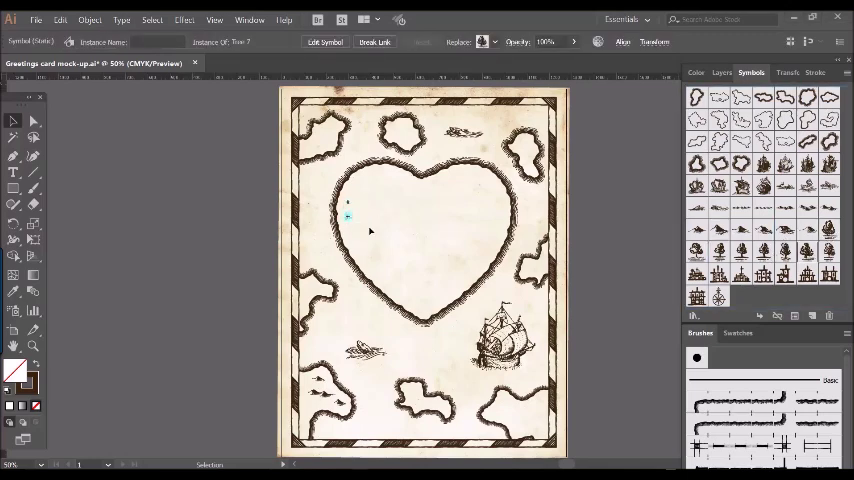
mouse_move(348, 216)
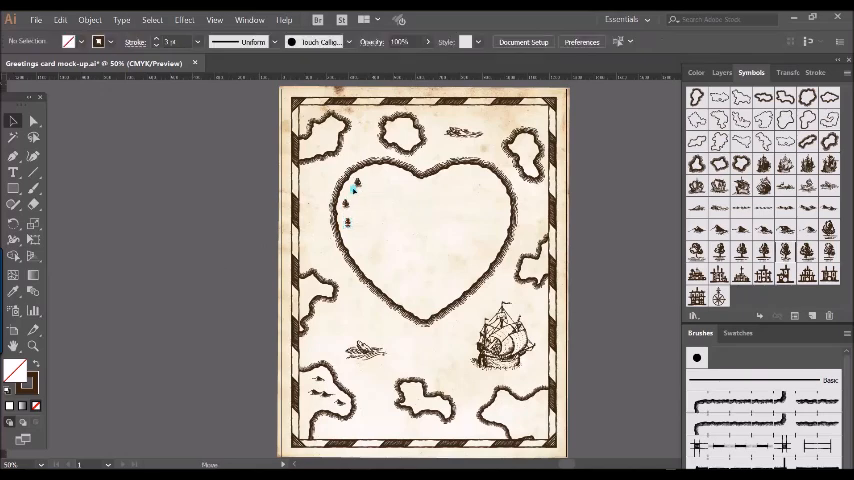
Step: Deselect the dotted trail inside the heart's upper left
click(352, 190)
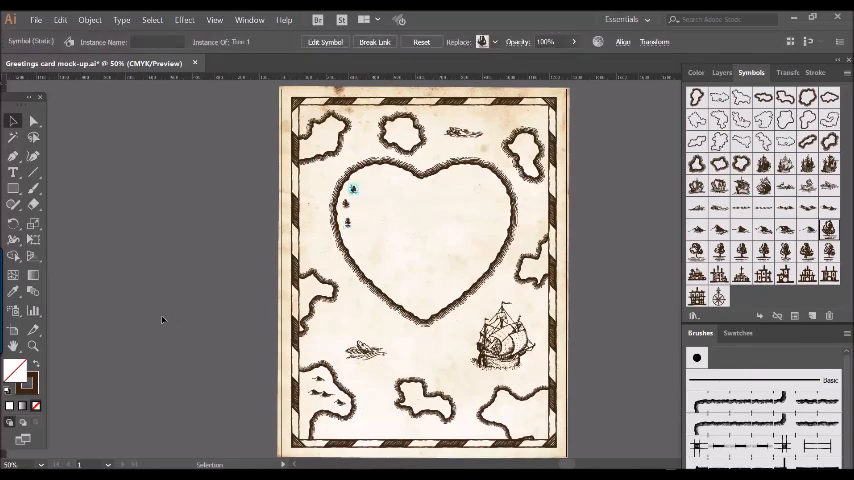
mouse_move(196, 316)
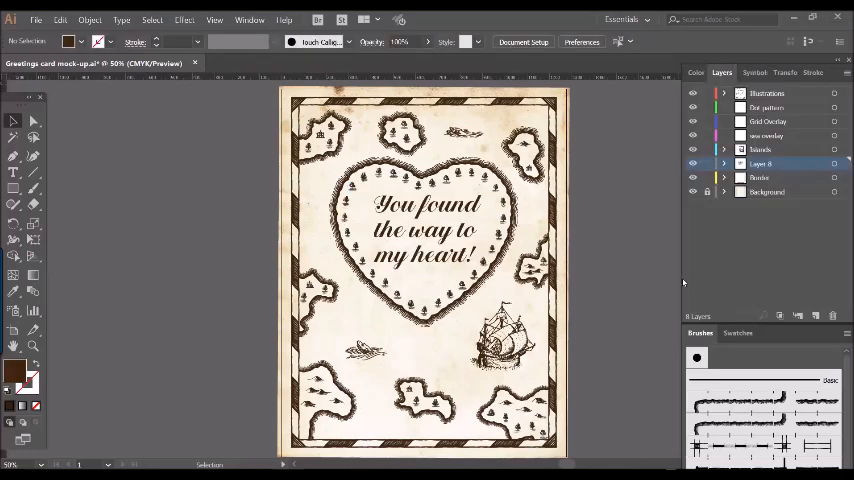
mouse_move(618, 272)
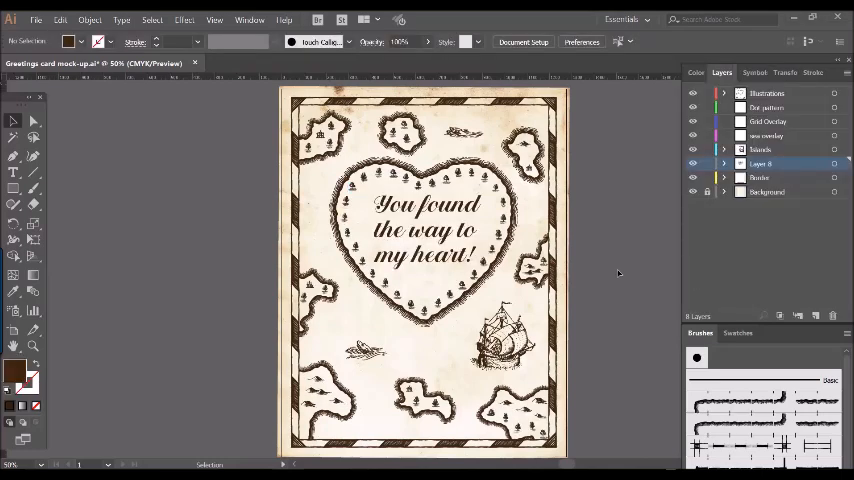
mouse_move(624, 268)
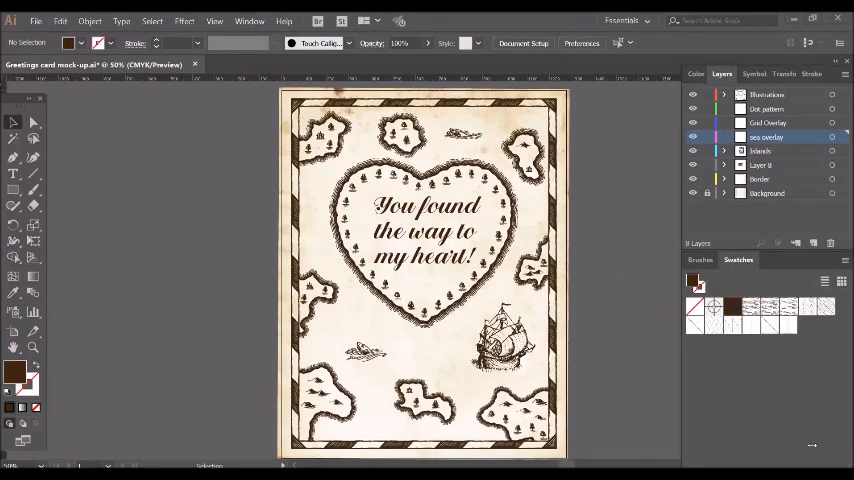
mouse_move(822, 452)
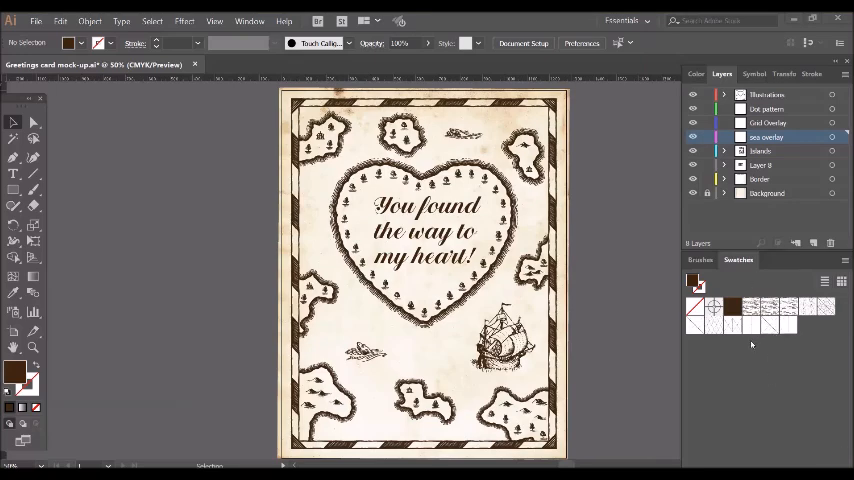
mouse_move(748, 348)
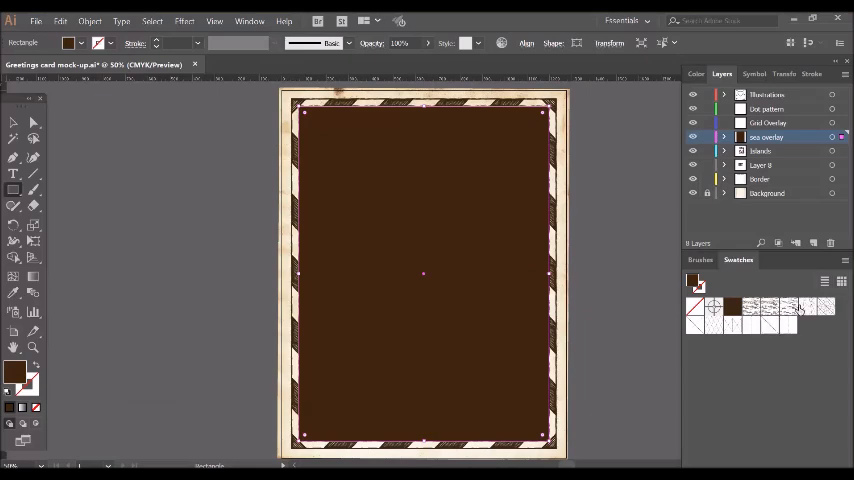
mouse_move(792, 308)
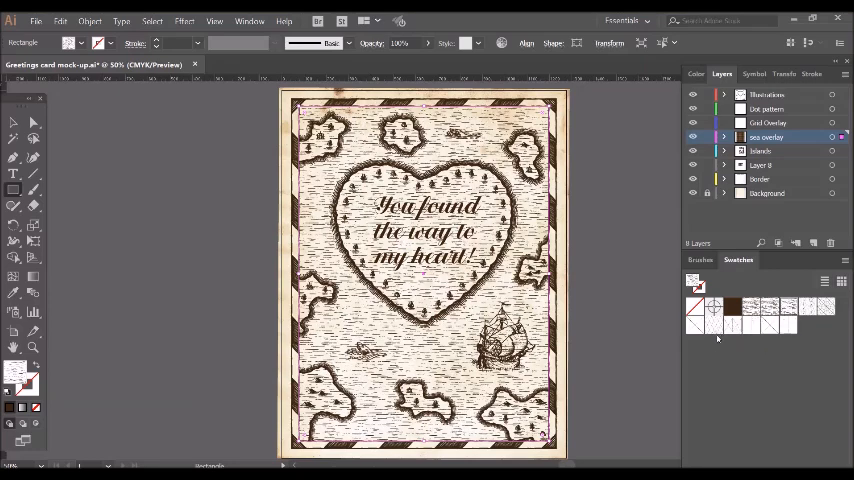
mouse_move(720, 336)
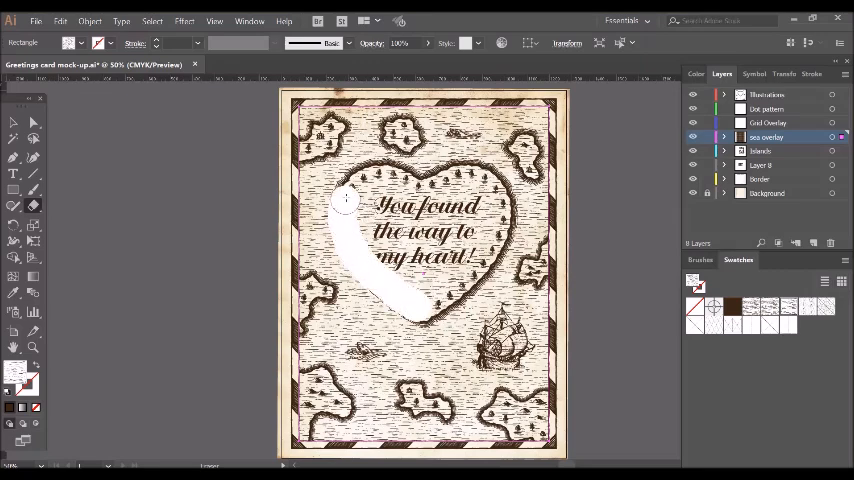
Step: Erase the sea pattern from the heart interior with the Eraser tool
drag(344, 196, 424, 184)
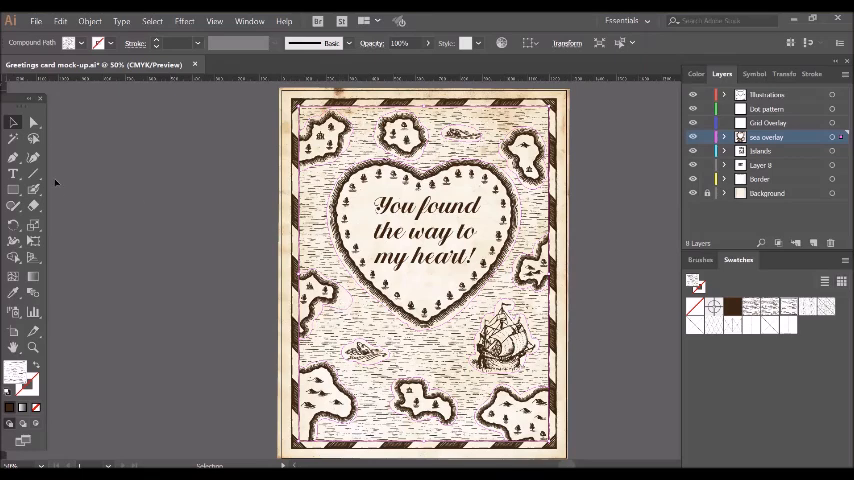
mouse_move(36, 190)
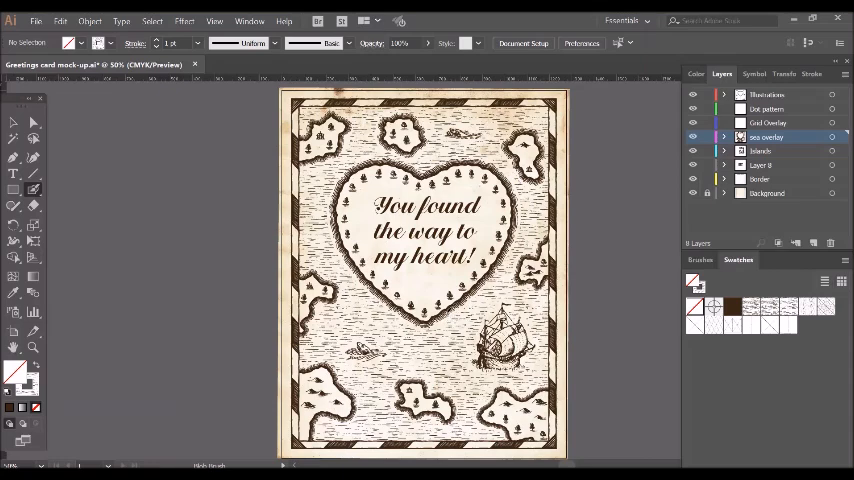
mouse_move(14, 122)
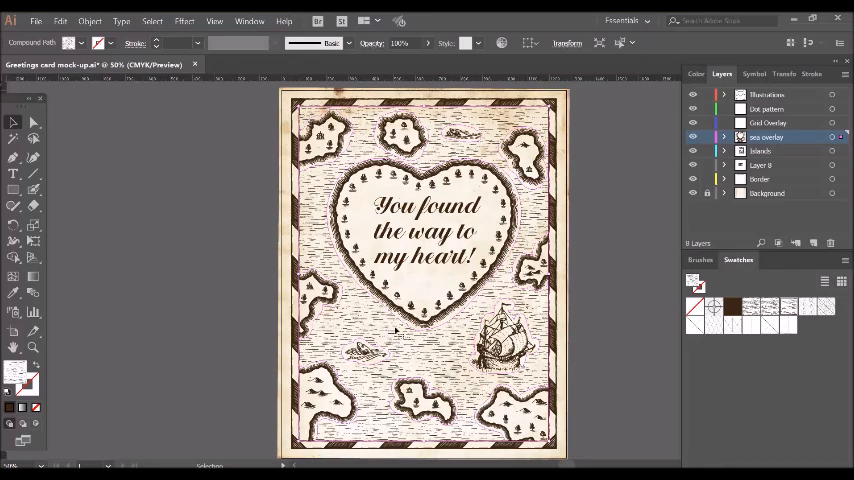
mouse_move(250, 104)
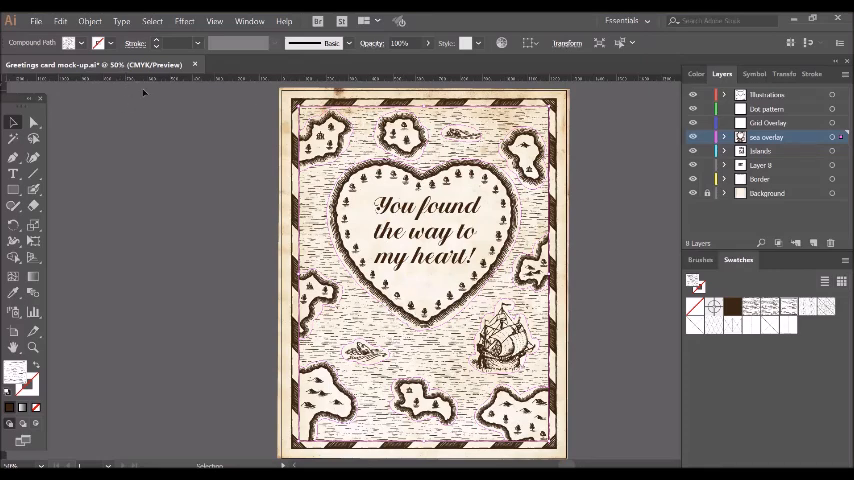
Step: Scale the sea overlay's pattern uniformly to 120% with only Transform Patterns
click(92, 20)
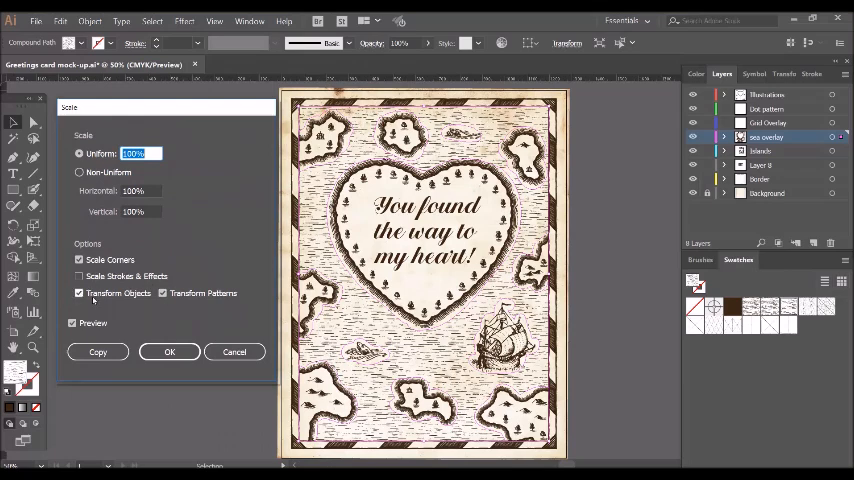
click(80, 292)
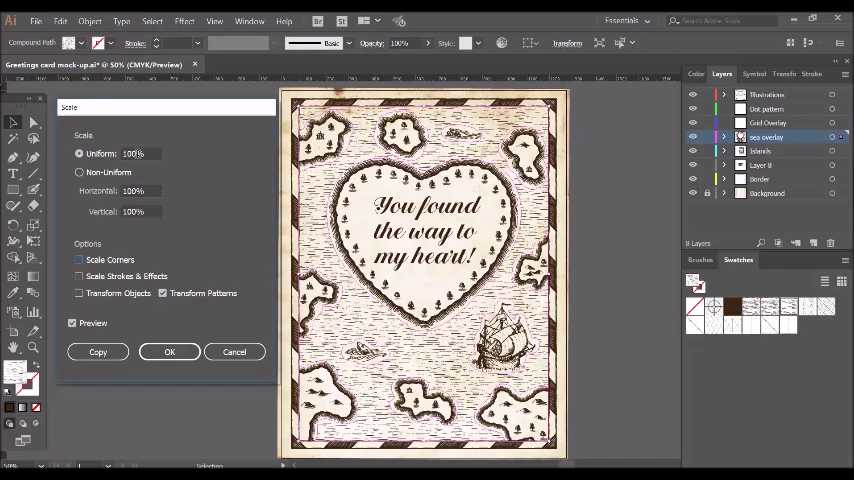
text(120)
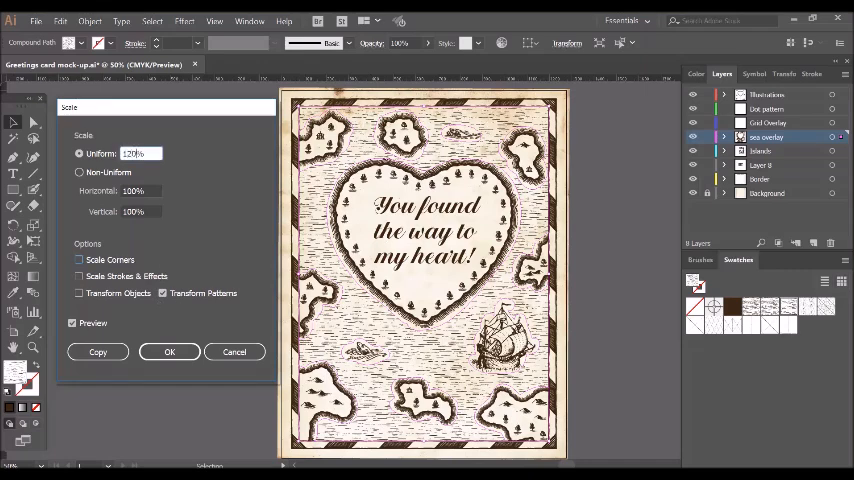
click(80, 172)
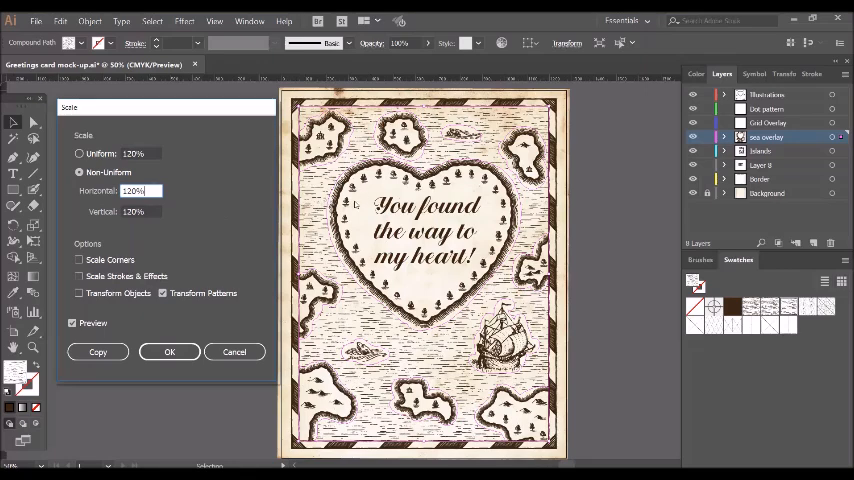
Step: Rescale the sea pattern uniformly to 140%, again transforming patterns only
click(80, 152)
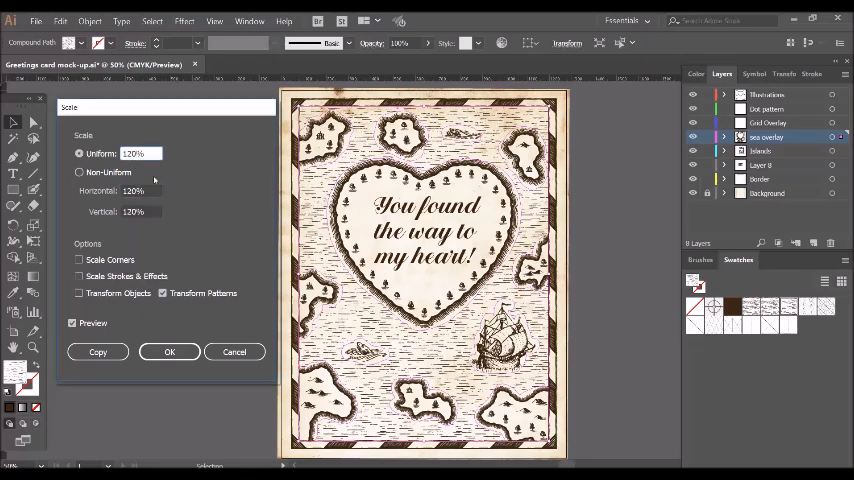
text(140%)
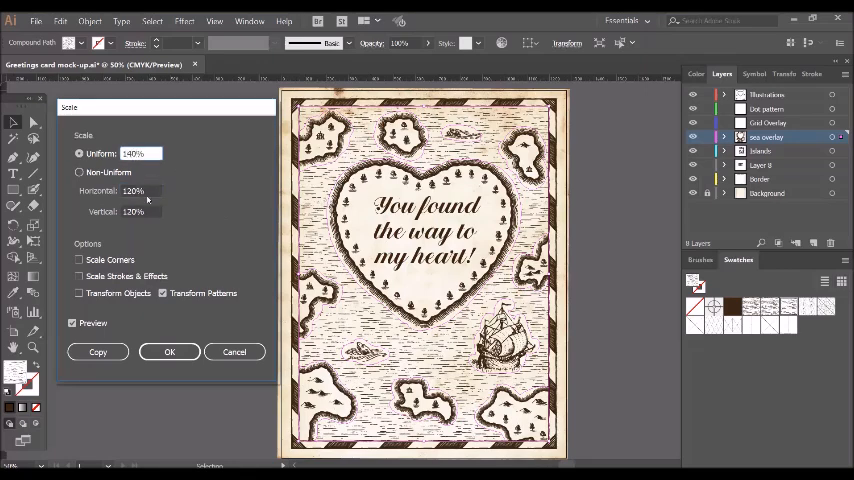
click(80, 172)
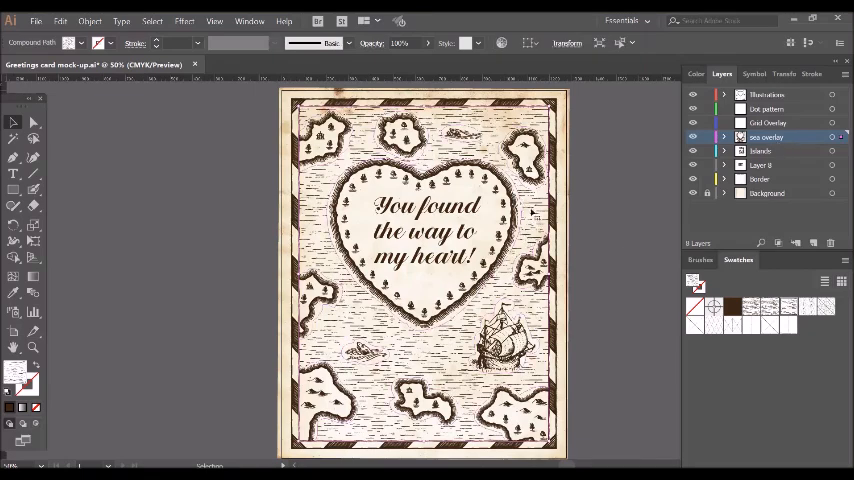
mouse_move(528, 230)
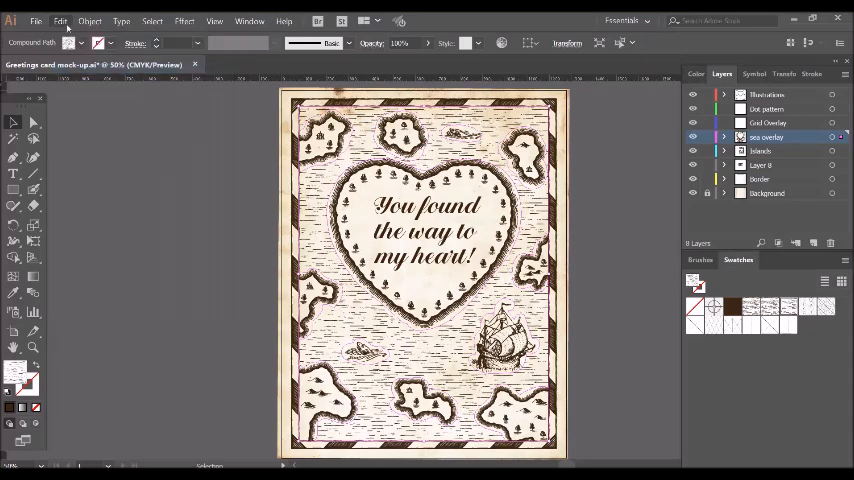
Step: Select the Grid Overlay artwork ready to receive the grid line pattern
click(60, 18)
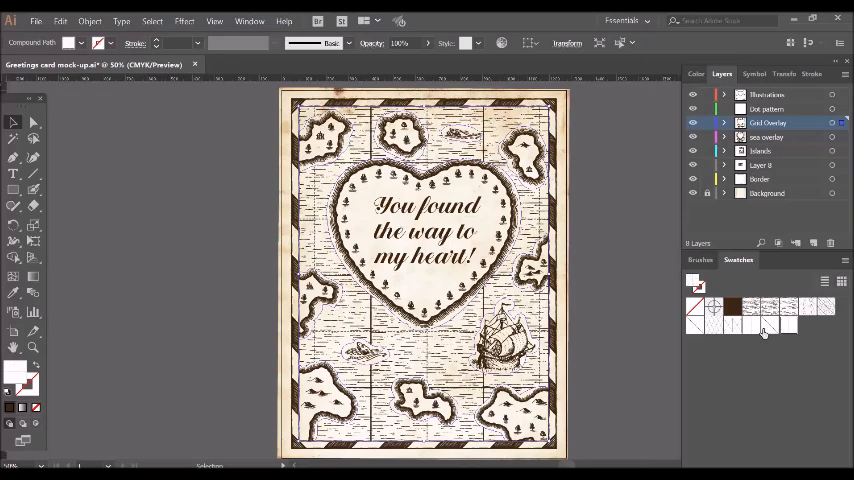
mouse_move(756, 328)
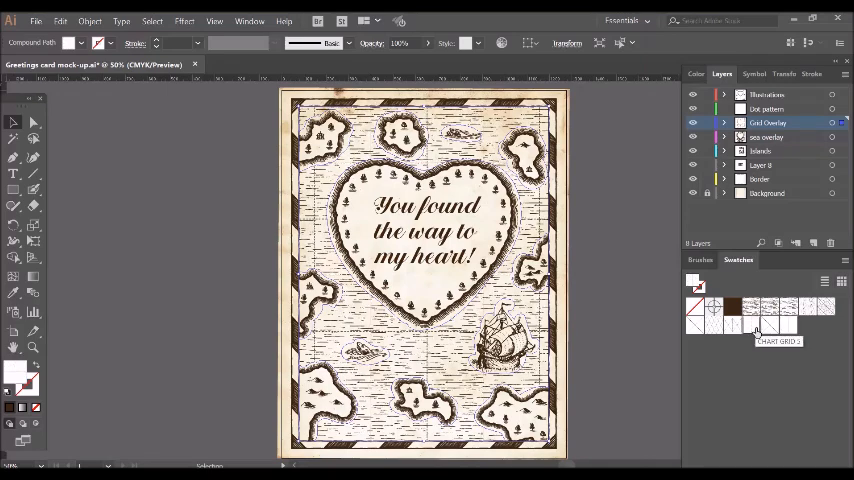
mouse_move(756, 340)
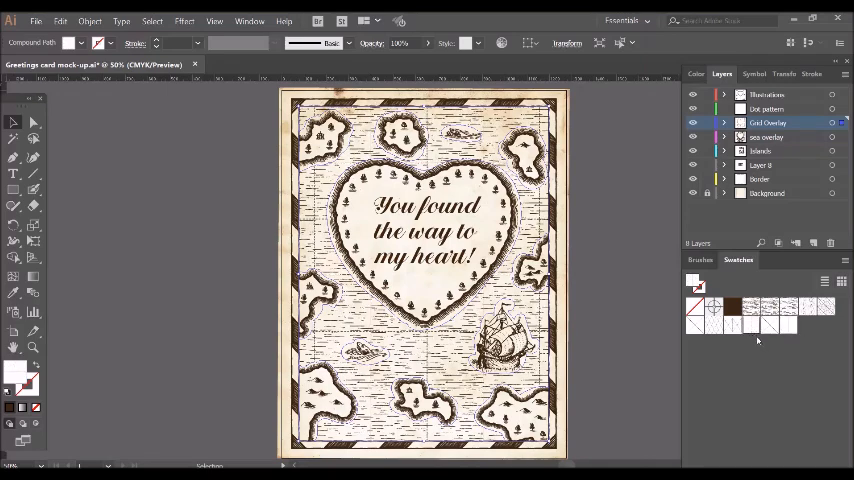
Step: Scale the grid overlay's pattern uniformly to 60% with only Transform Patterns enabled
click(58, 20)
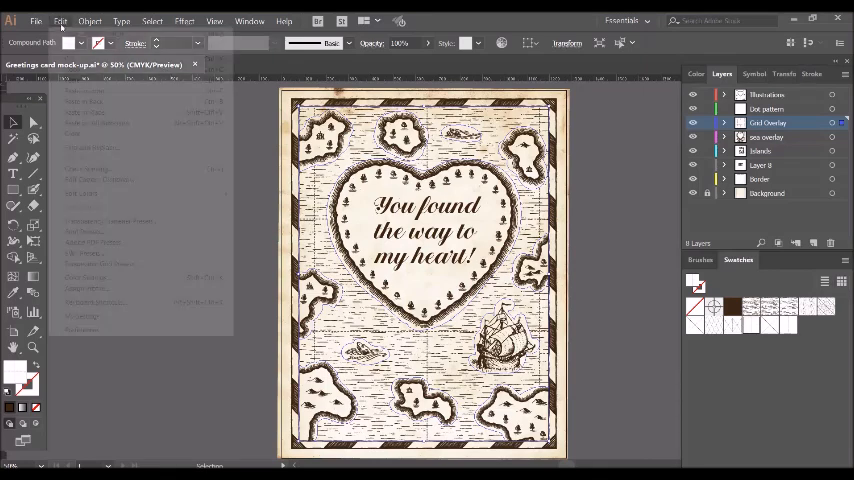
click(90, 20)
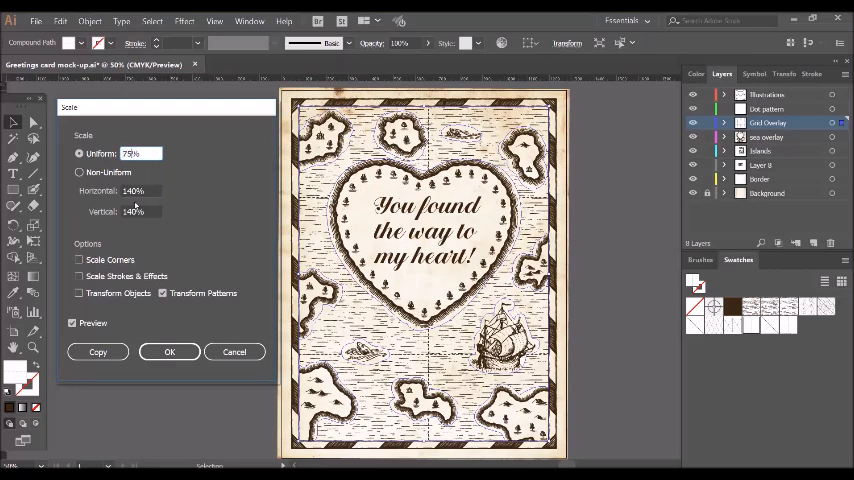
click(66, 172)
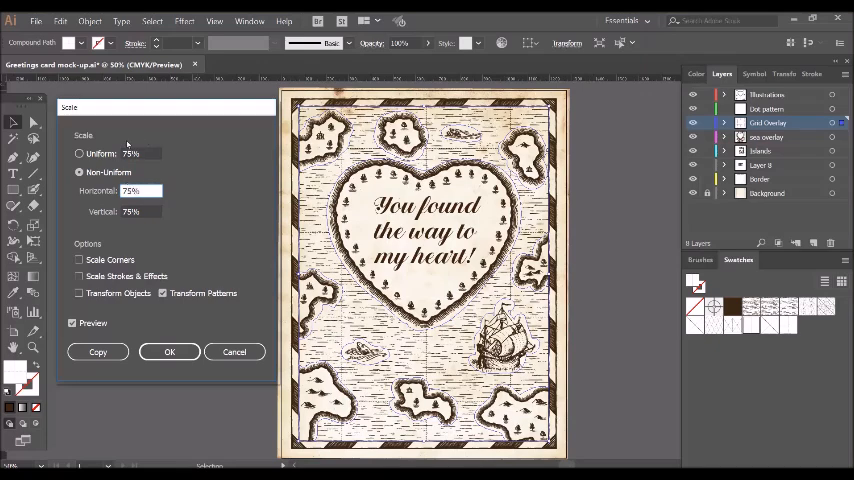
click(78, 154)
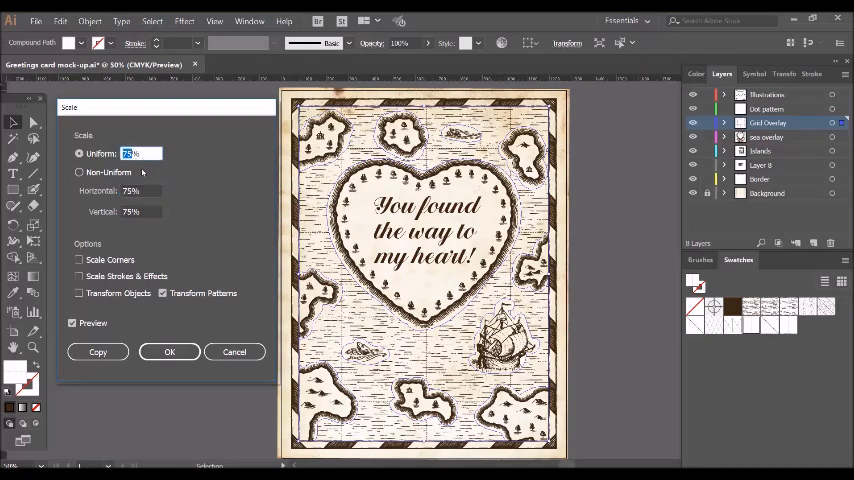
text(60%)
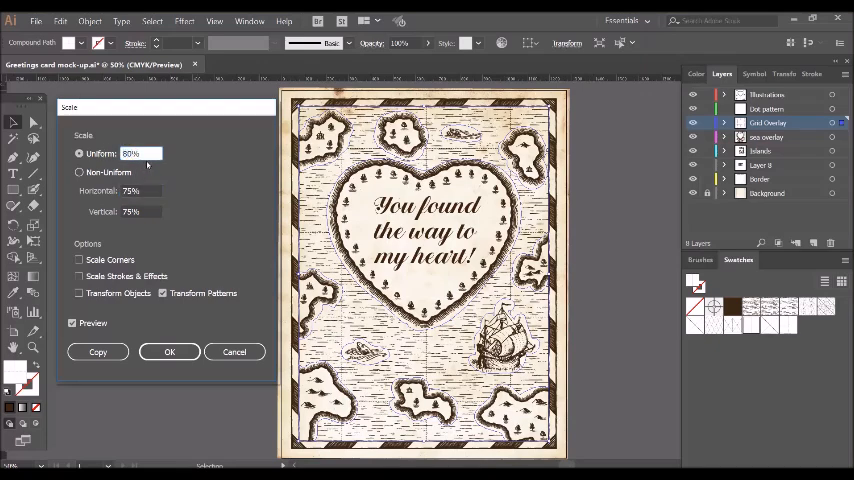
click(80, 172)
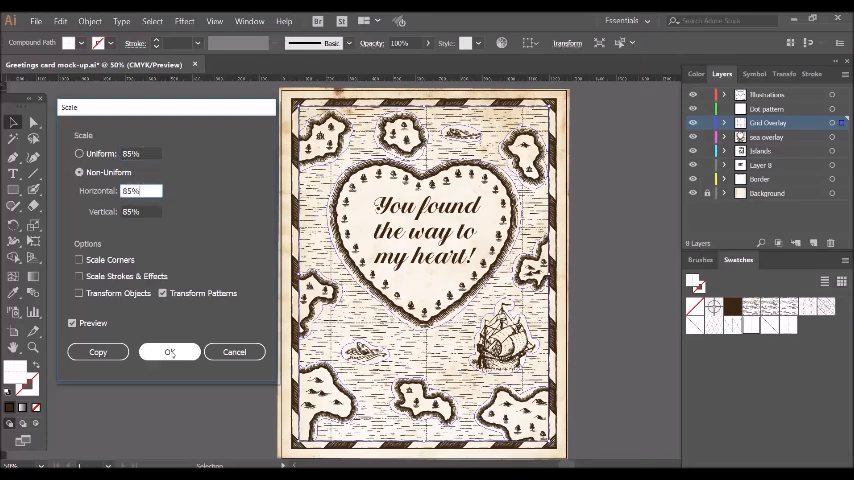
click(168, 352)
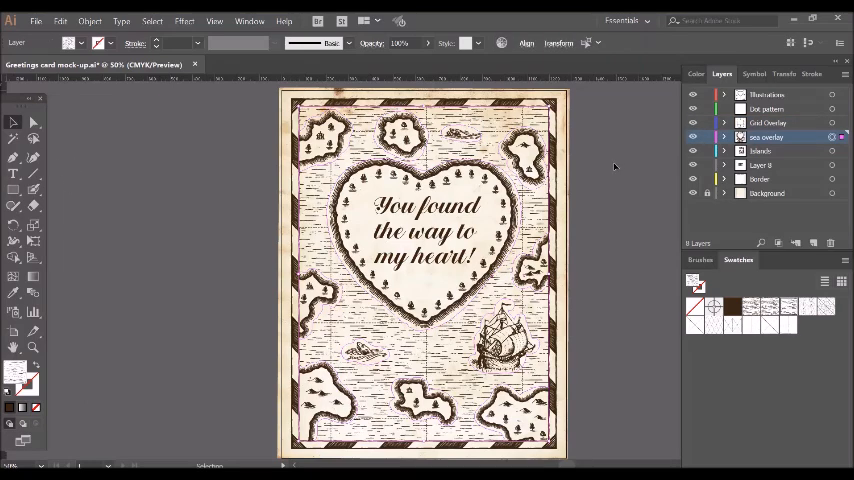
mouse_move(620, 168)
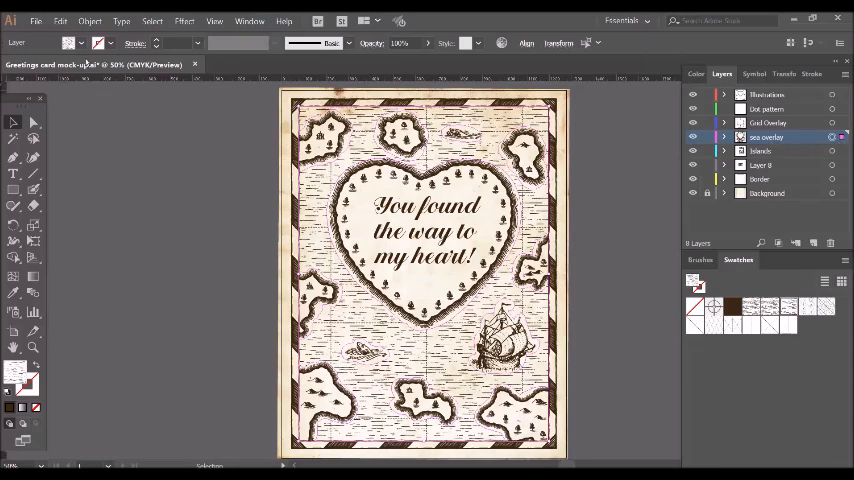
Step: Adjust Colors on the sea overlay toward a warmer reddish tint with Preview, then deselect
click(60, 20)
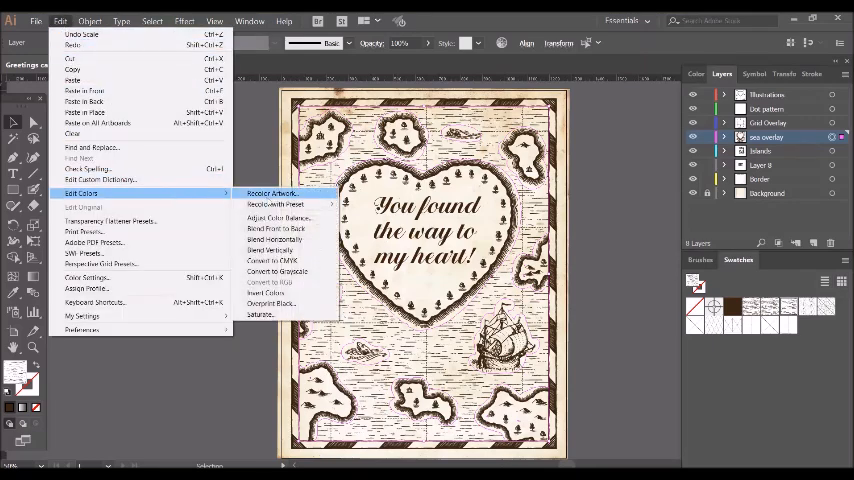
click(270, 216)
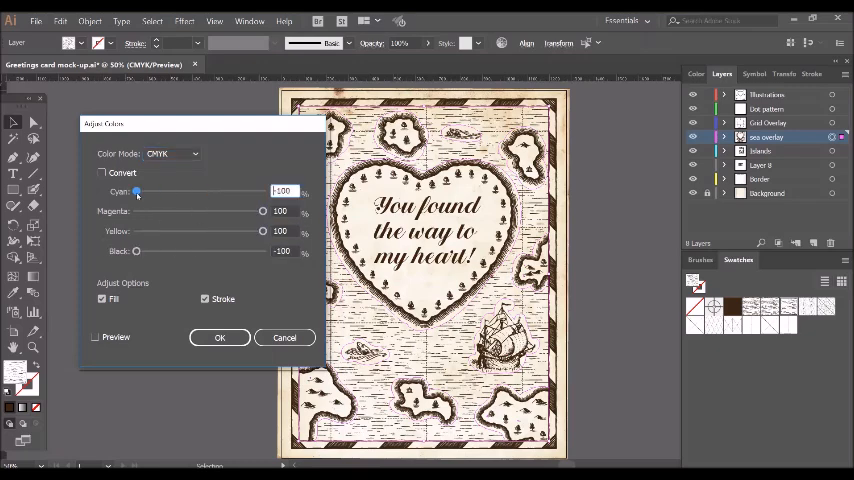
click(96, 336)
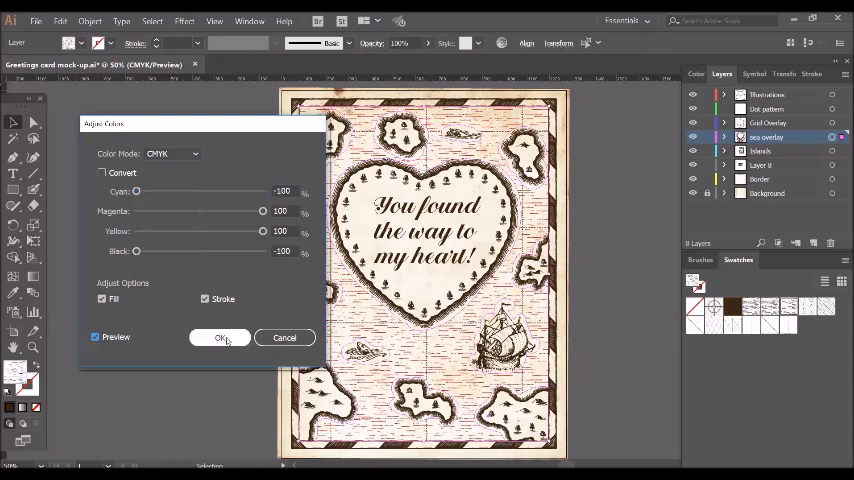
click(220, 336)
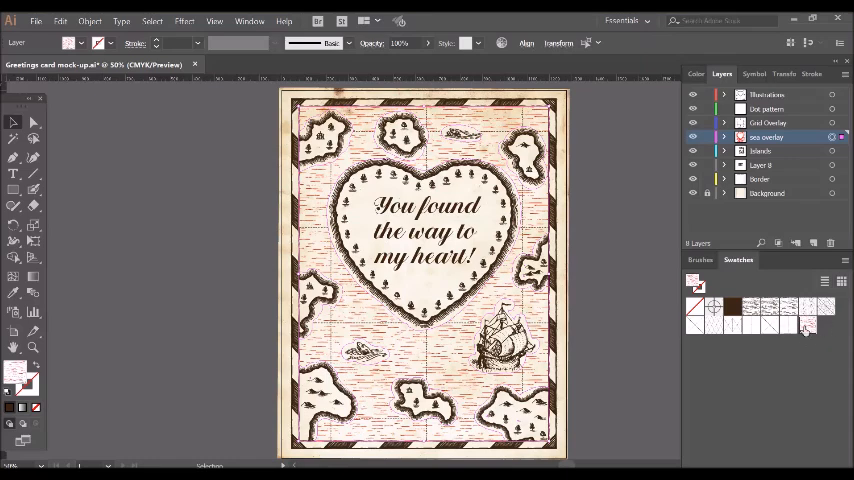
mouse_move(760, 368)
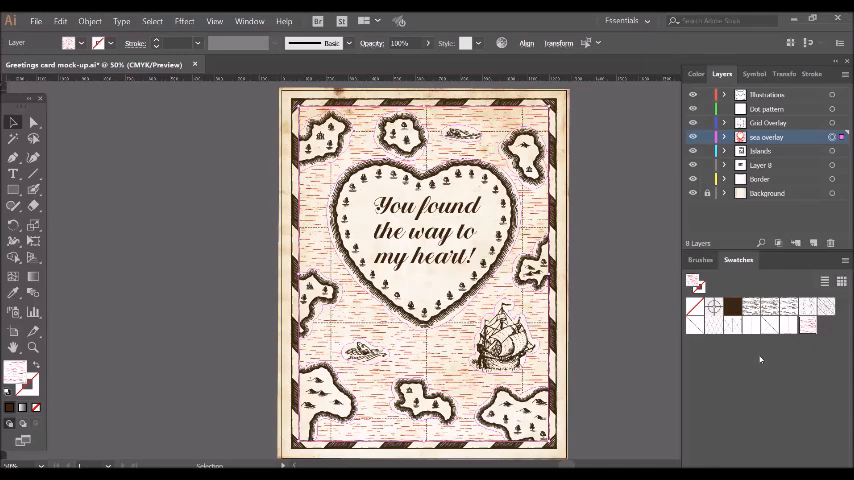
click(60, 18)
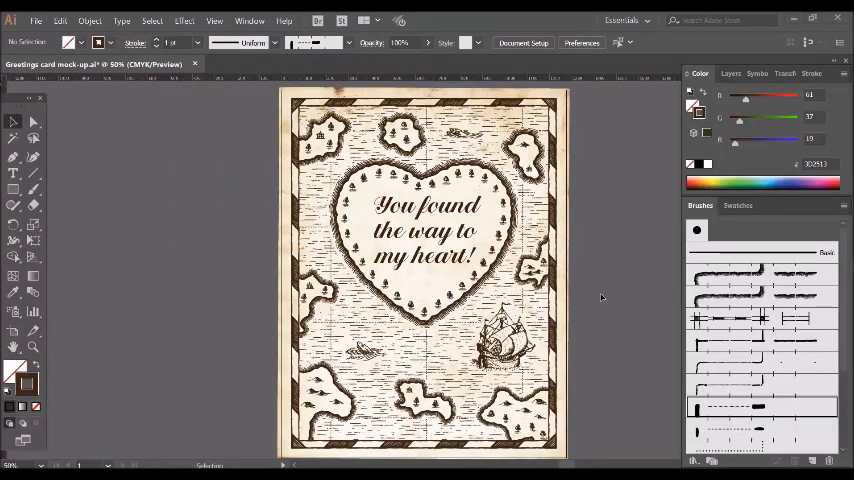
mouse_move(600, 300)
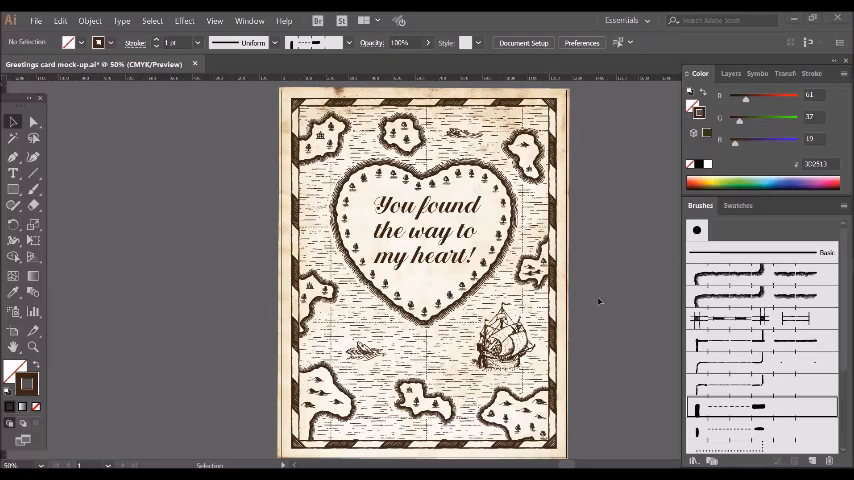
mouse_move(596, 300)
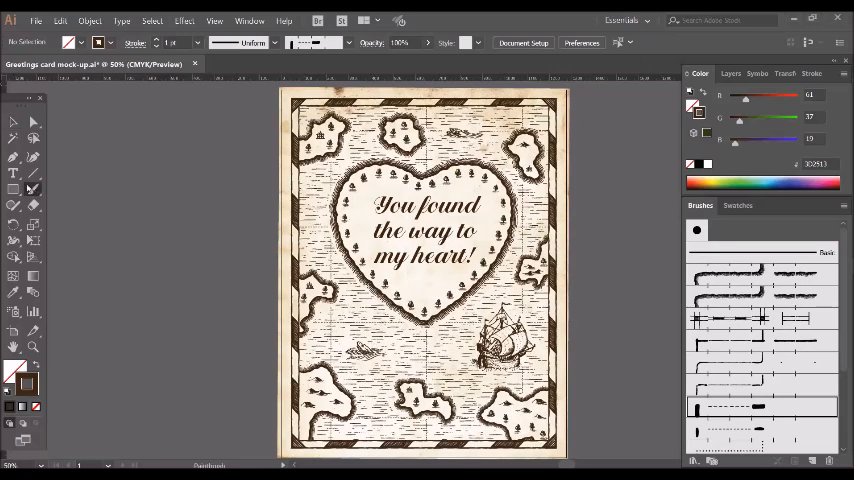
mouse_move(778, 424)
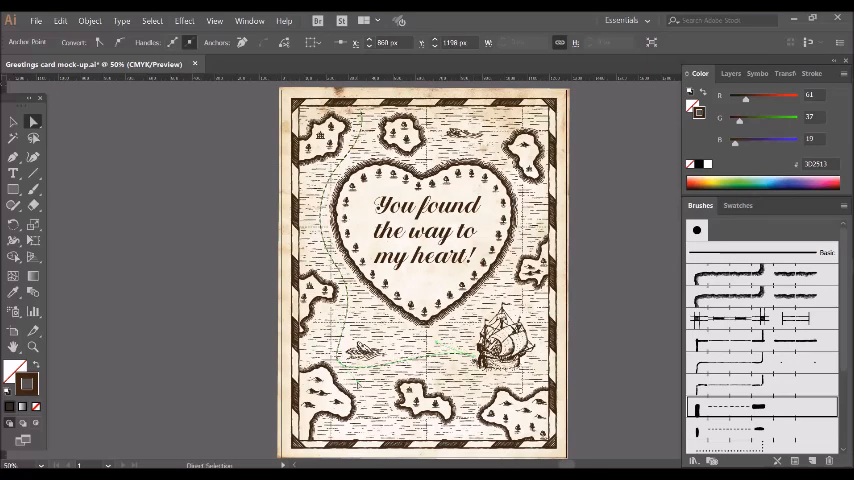
Step: Show the Layers panel with the document's layer list
click(720, 72)
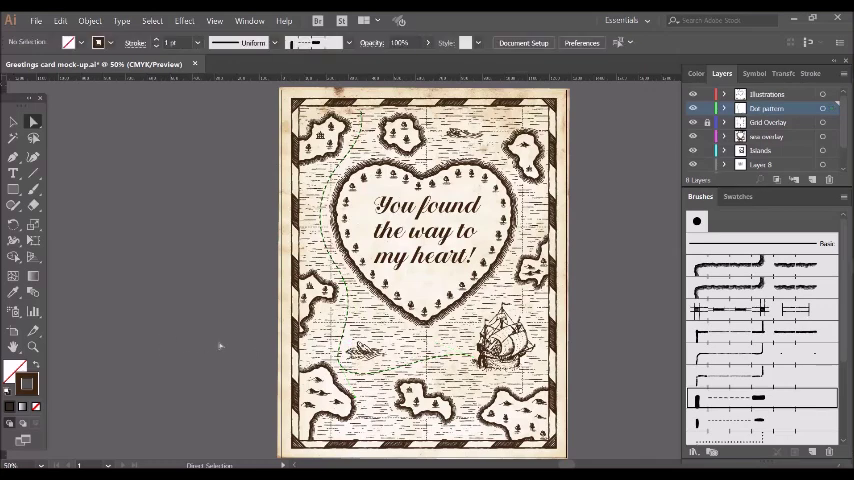
mouse_move(222, 356)
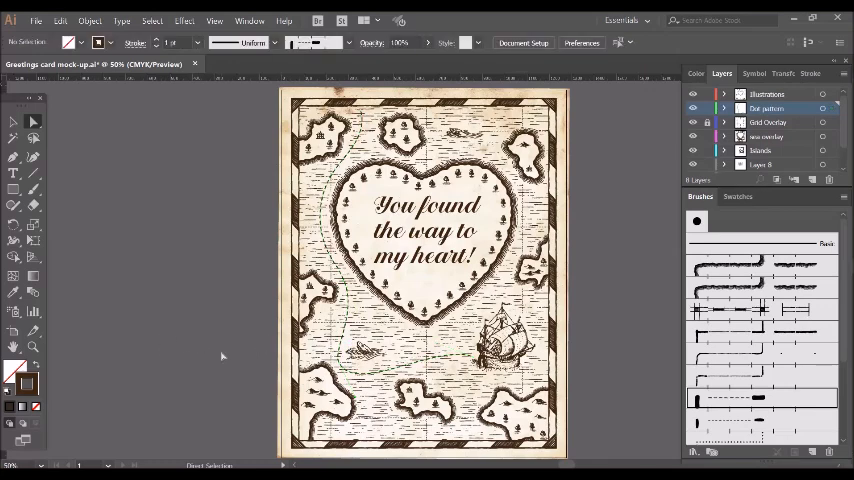